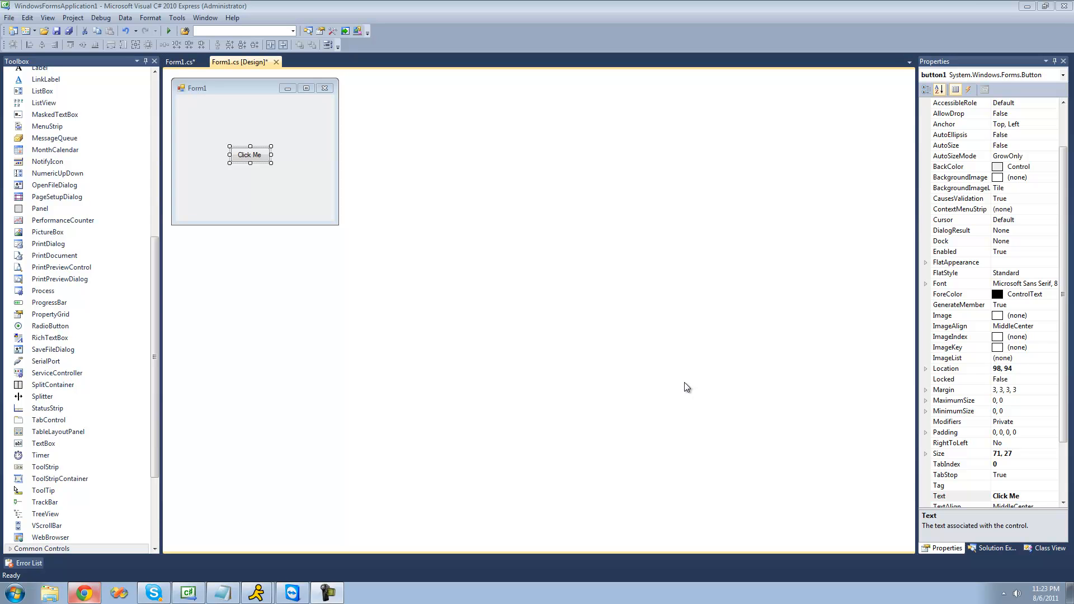
mouse_move(428, 232)
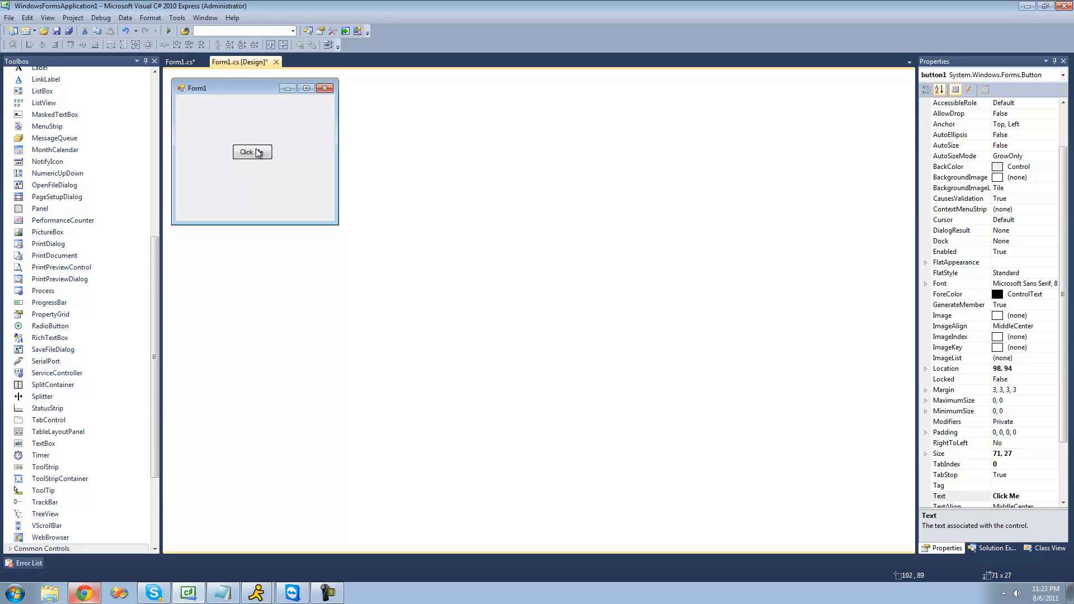
Step: Nudge the Click Me button up-left and generate its empty button1_Click handler
drag(252, 152, 245, 149)
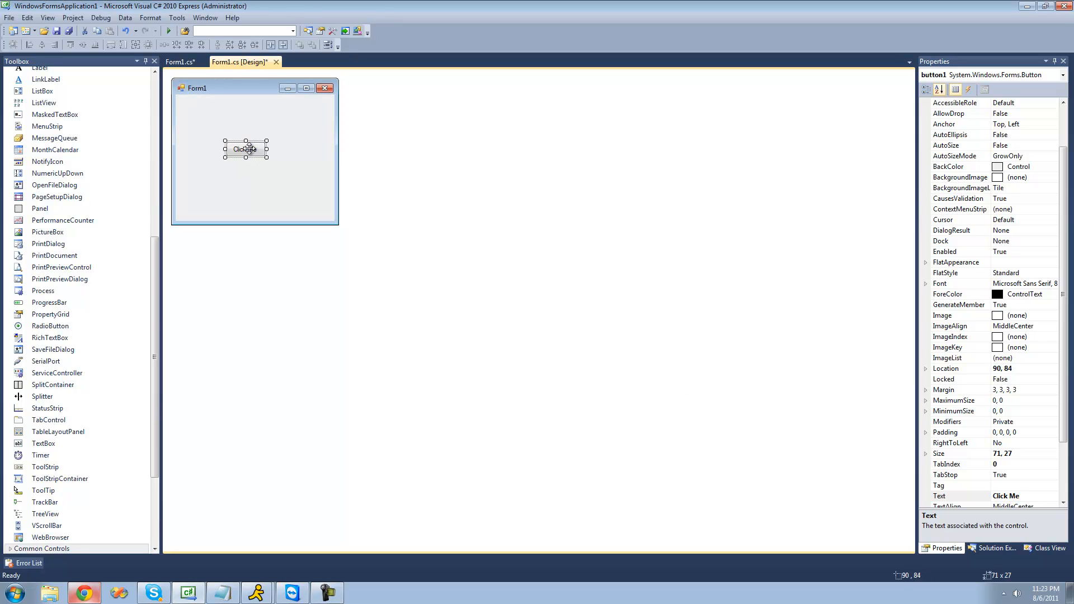
double_click(245, 149)
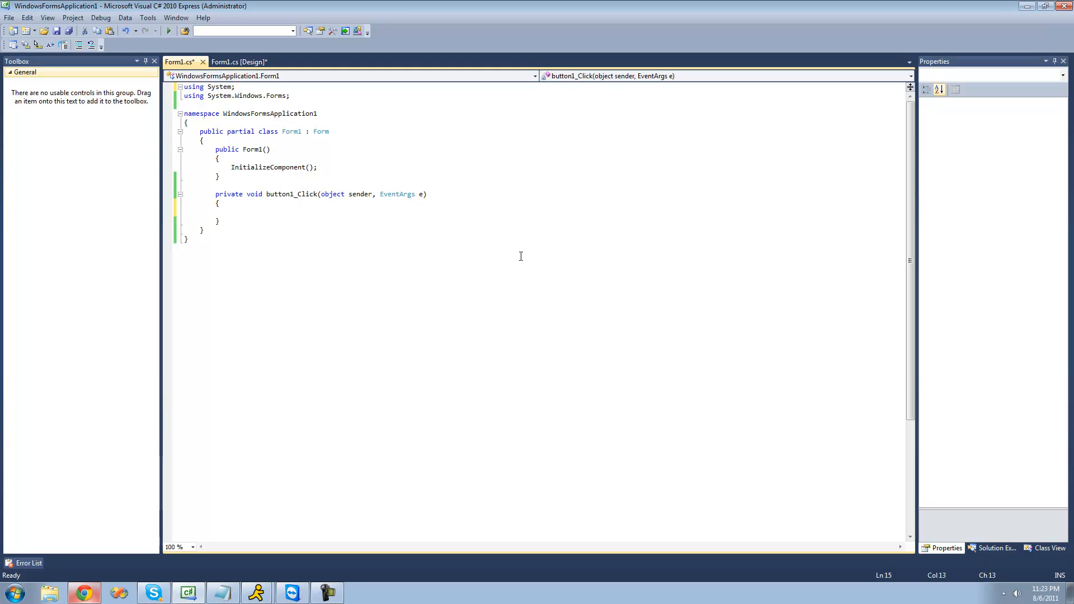
Step: Add a #region/#endregion block of //asdf comment lines in button1_Click, then fold and unfold it
text(#regio)
text(#e)
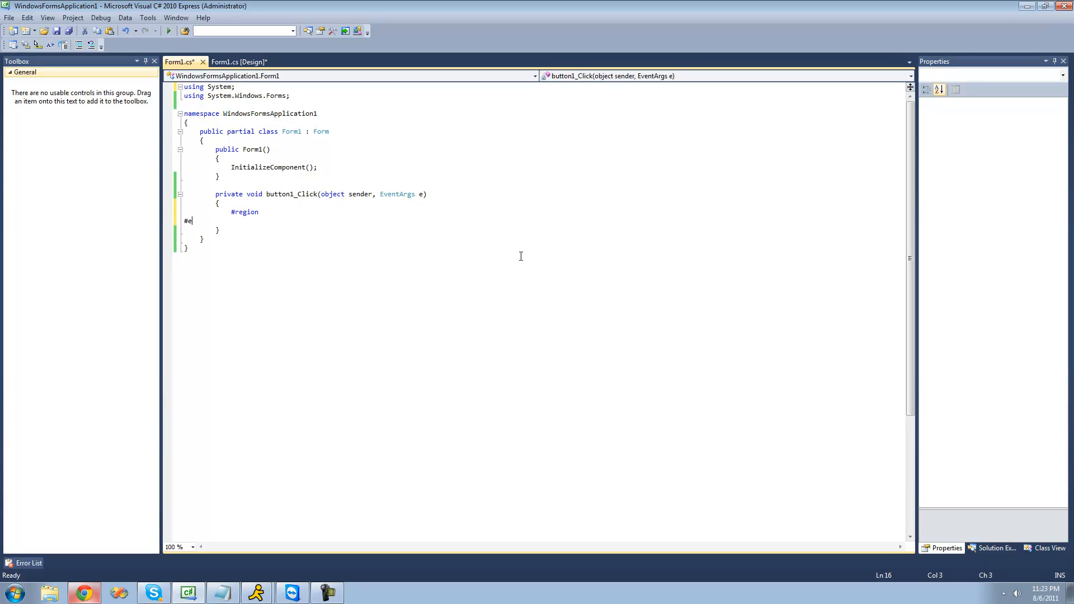
text(ndregion)
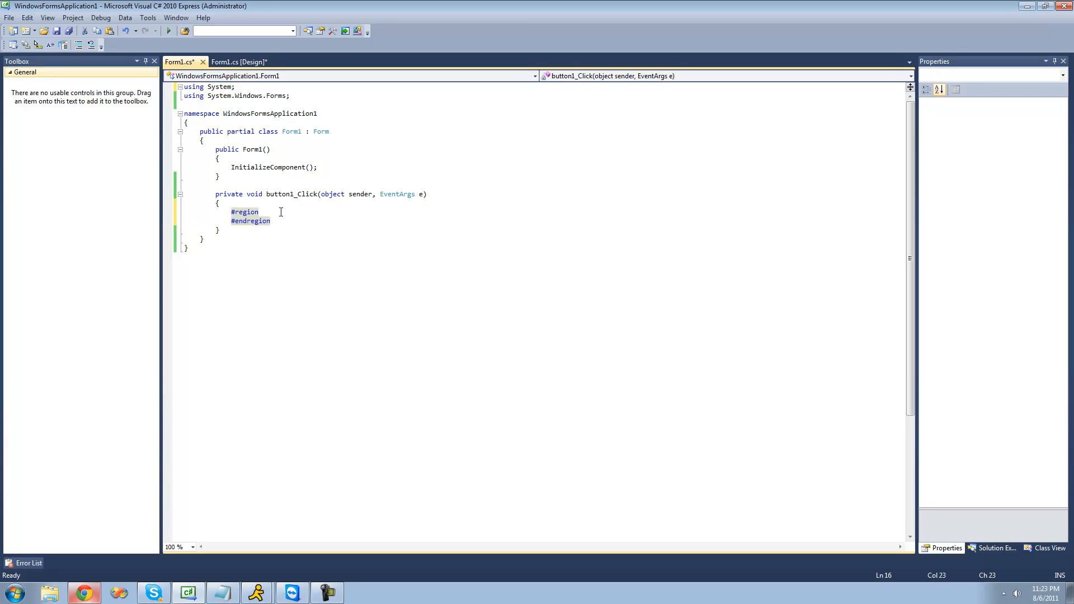
key(enter)
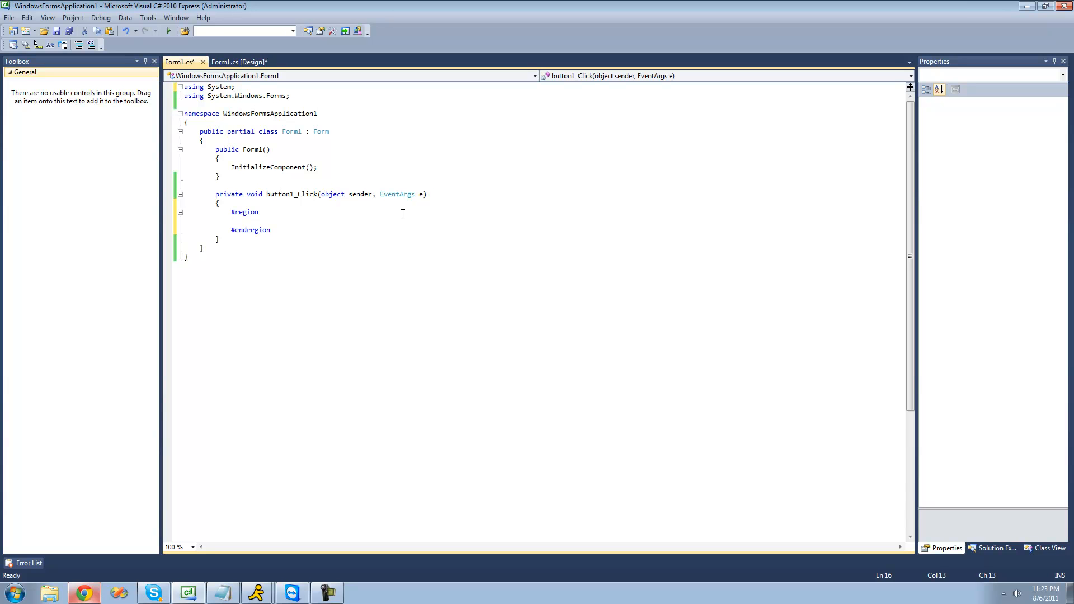
text(//asdf)
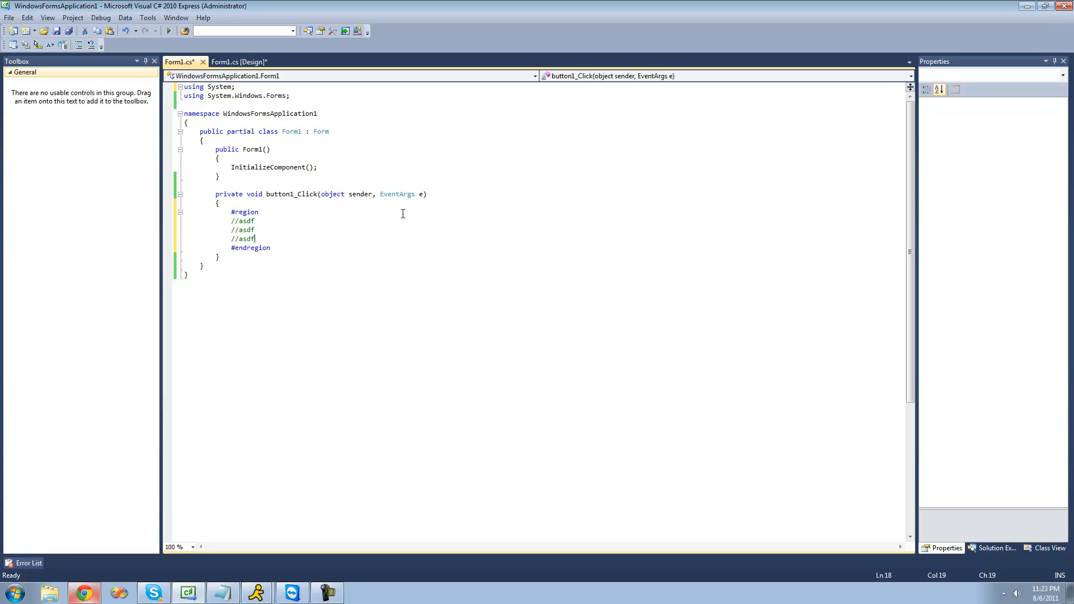
key(Return)
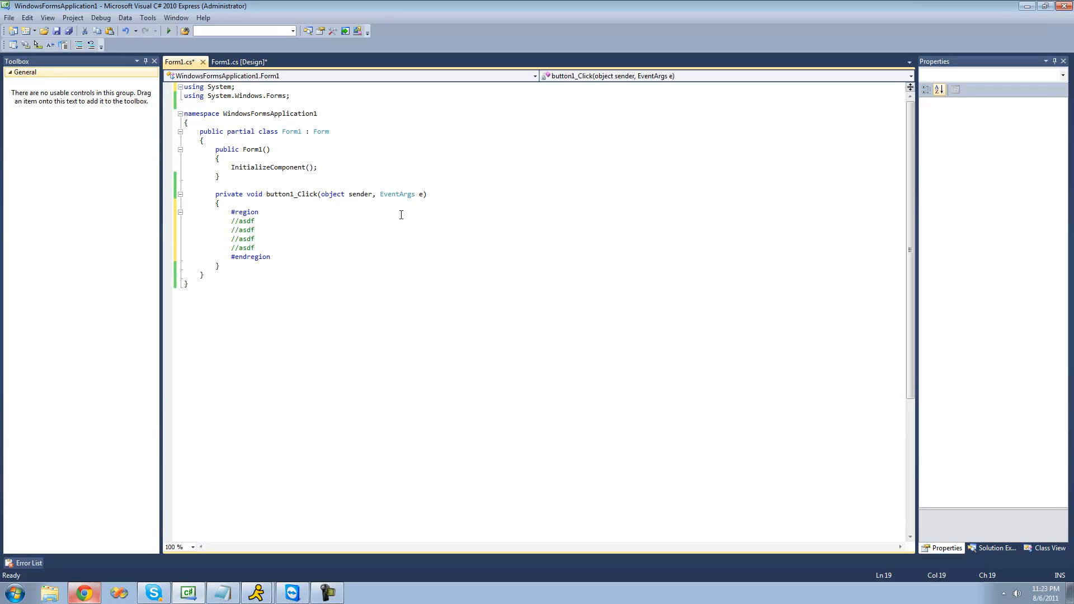
click(179, 212)
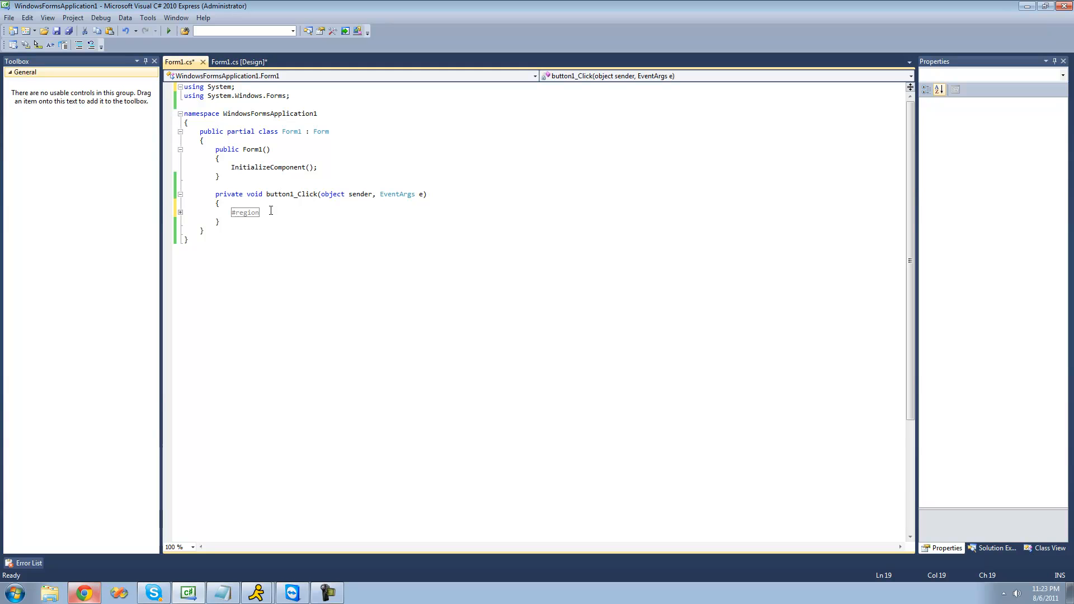
mouse_move(292, 220)
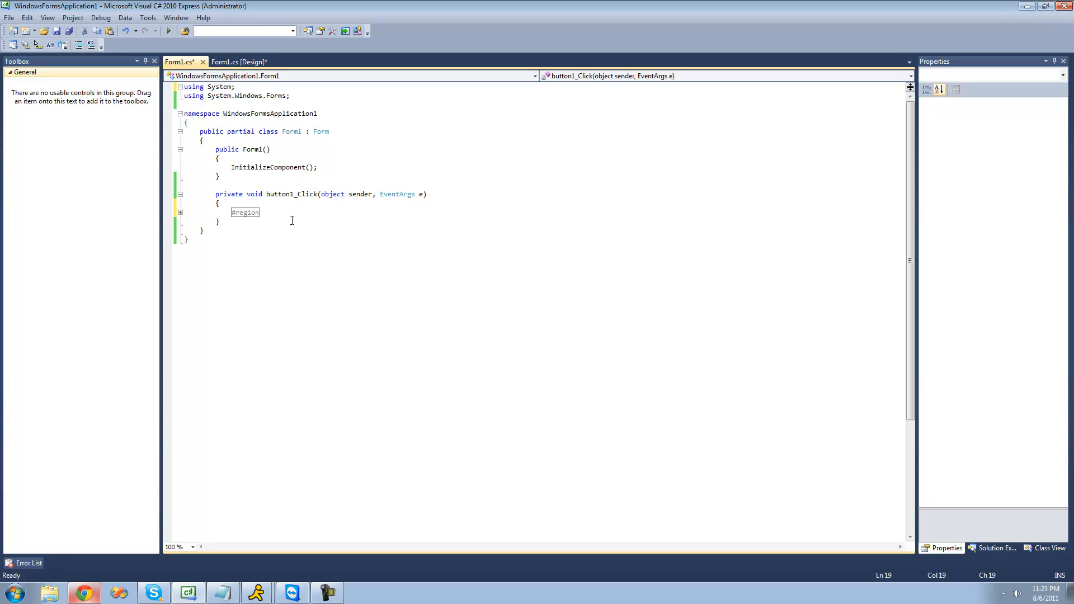
mouse_move(441, 201)
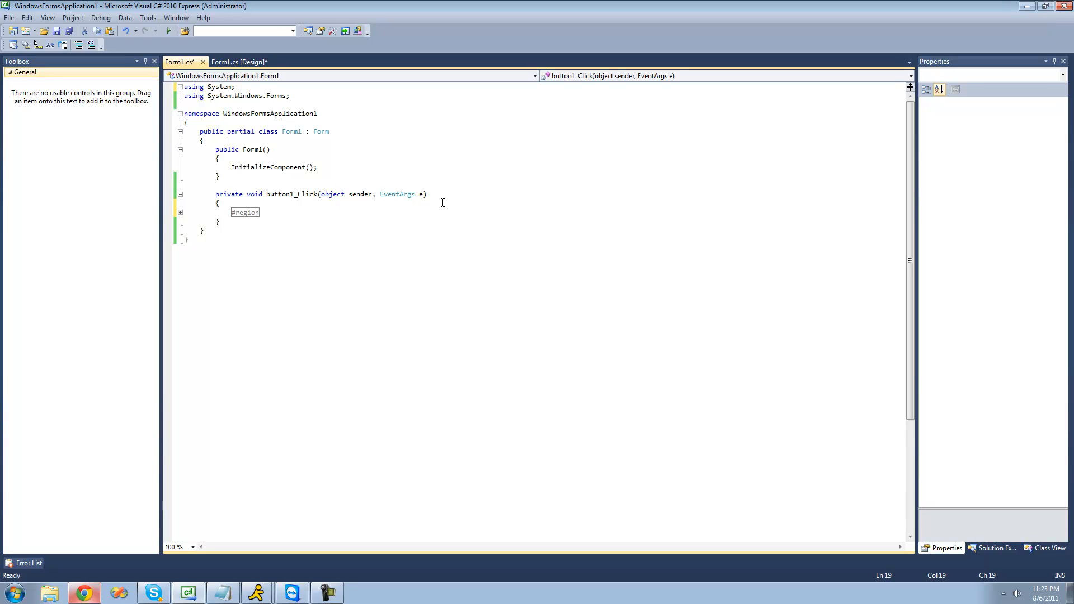
mouse_move(448, 207)
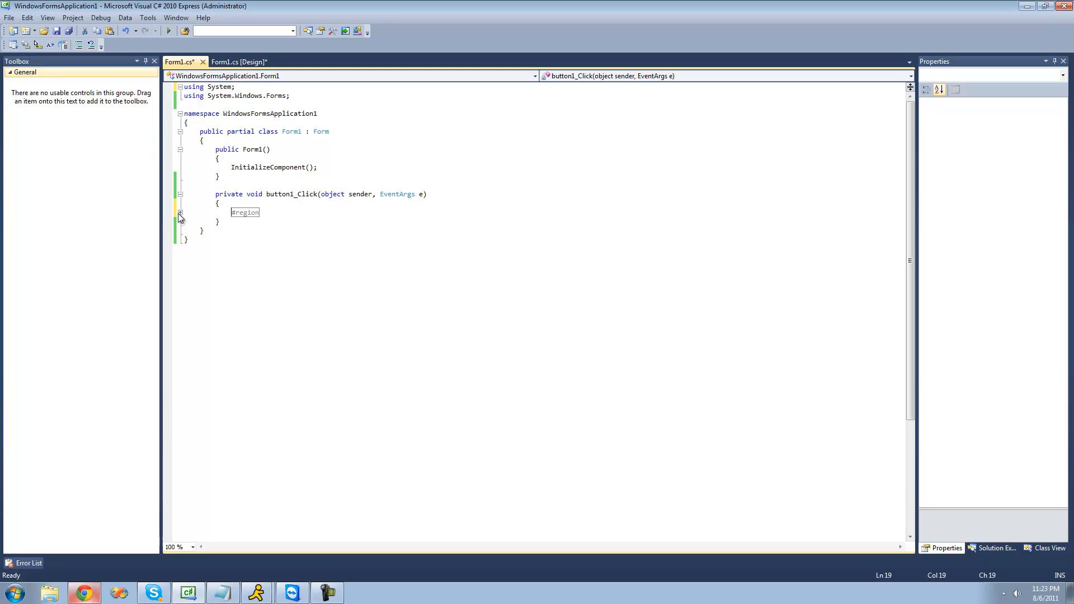
click(179, 211)
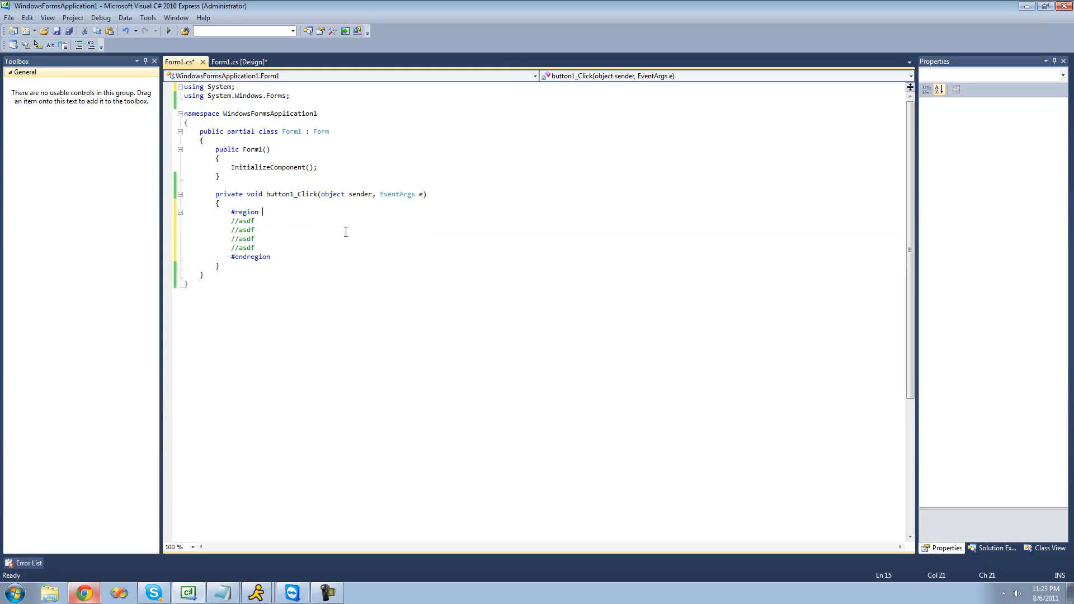
Step: Name the region 'Adam' and collapse it so only its name shows
text(Adam)
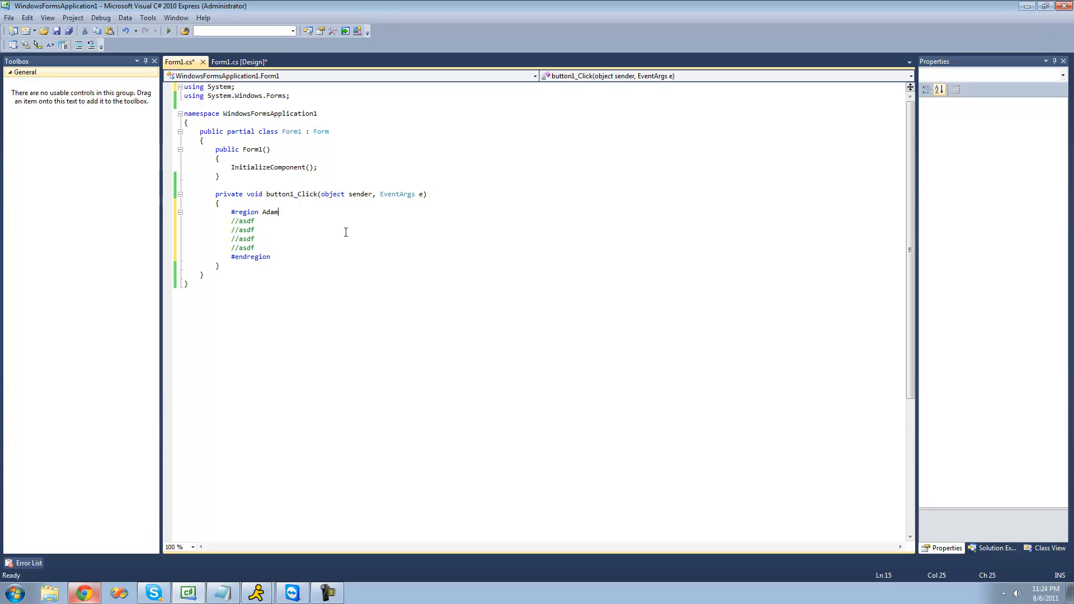
click(180, 211)
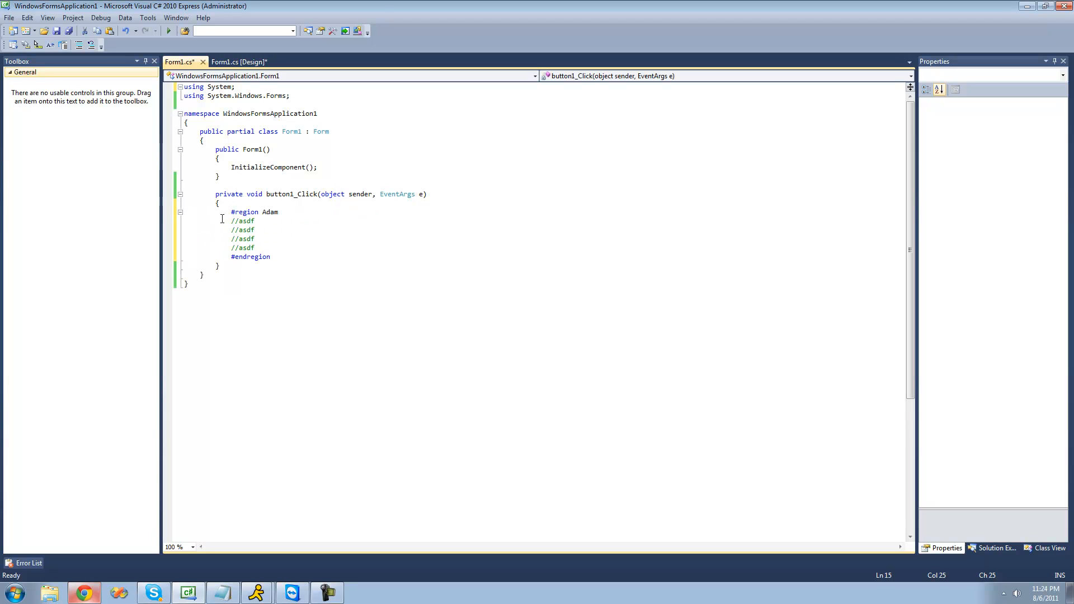
double_click(244, 211)
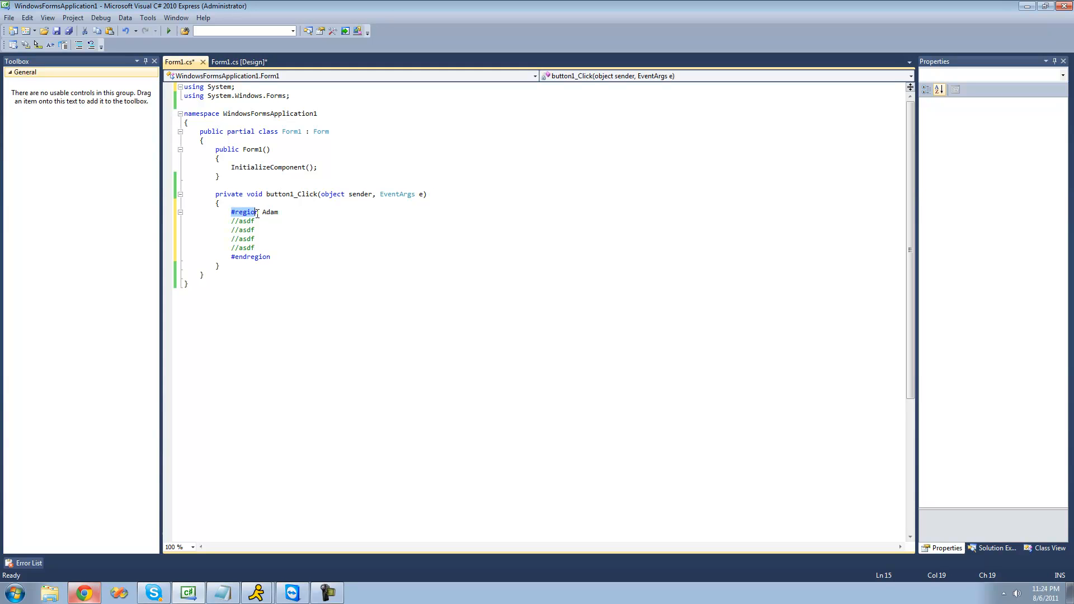
click(180, 211)
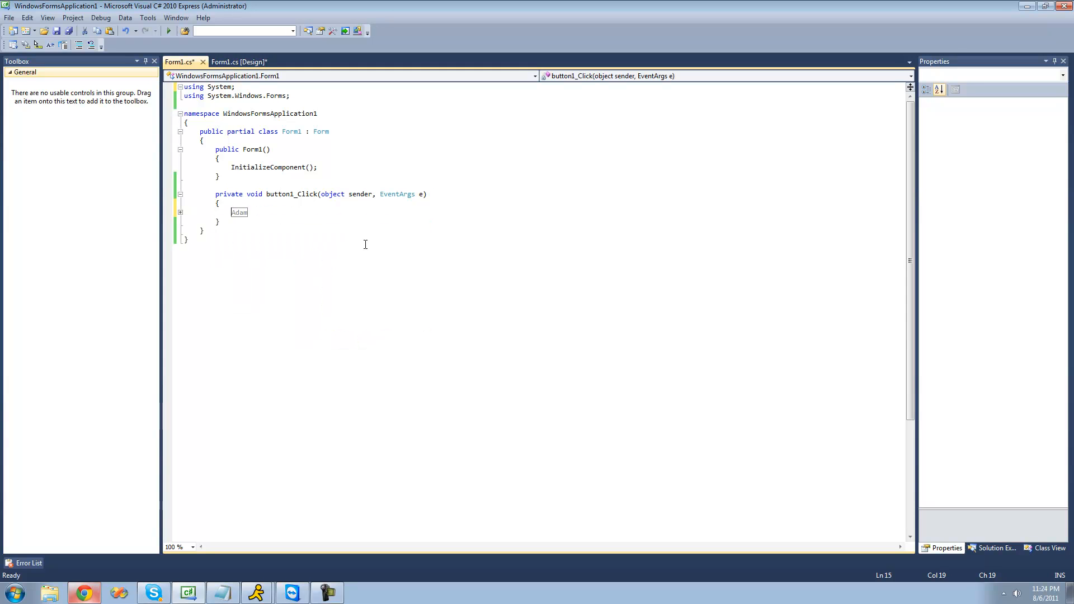
mouse_move(375, 237)
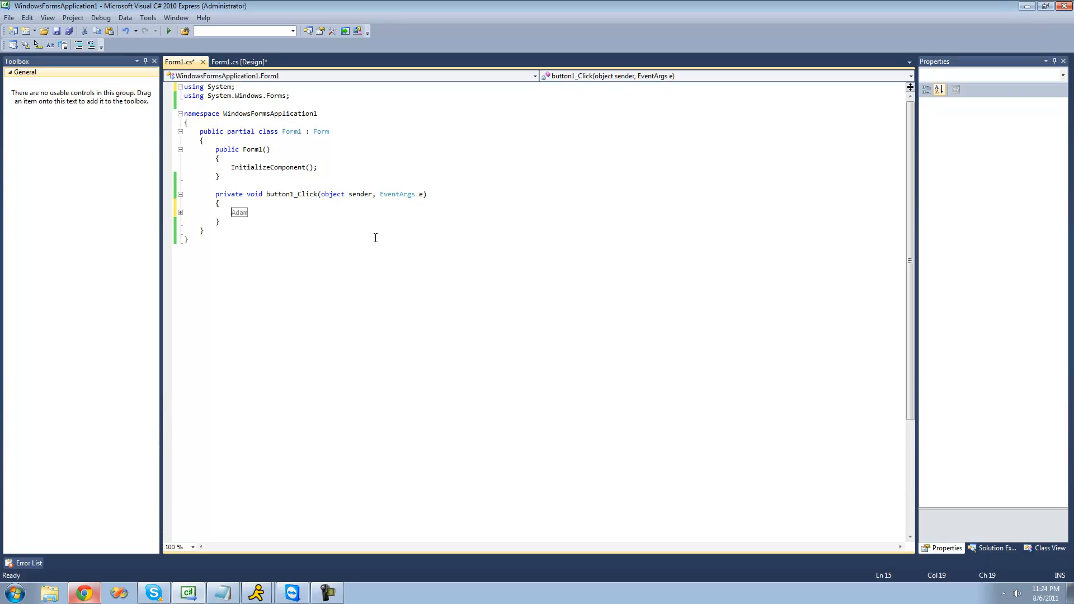
mouse_move(154, 113)
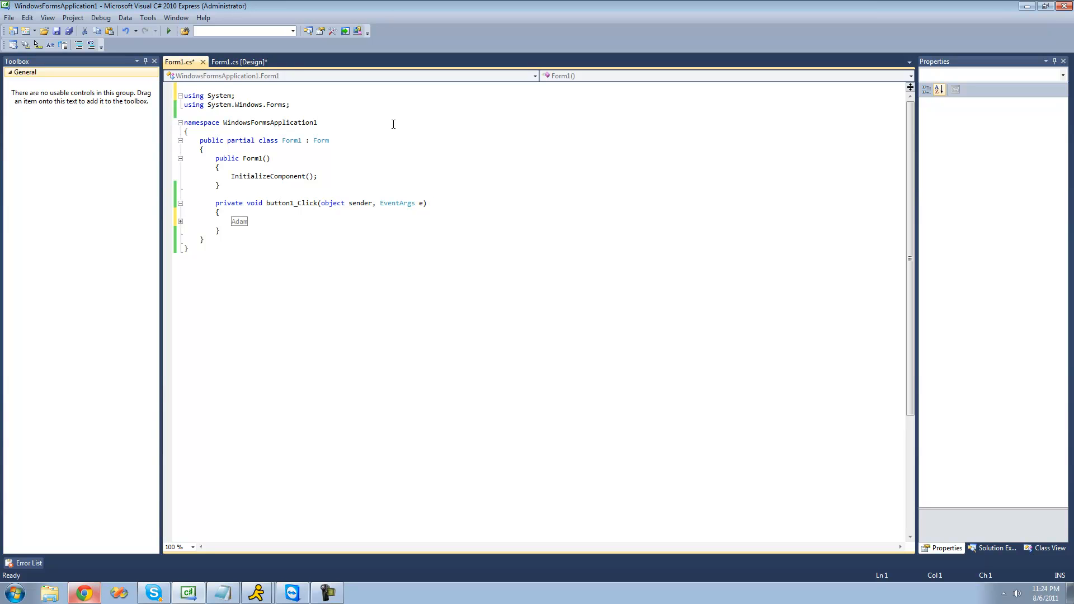
Step: Type '#define Adam1' on the empty first line above the using directives
click(194, 96)
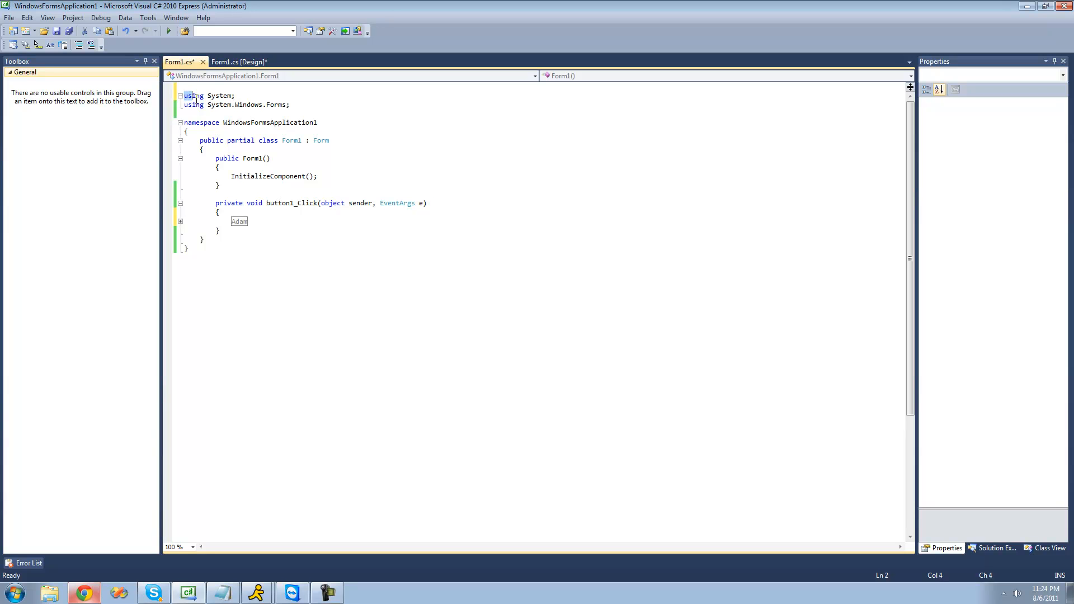
click(291, 104)
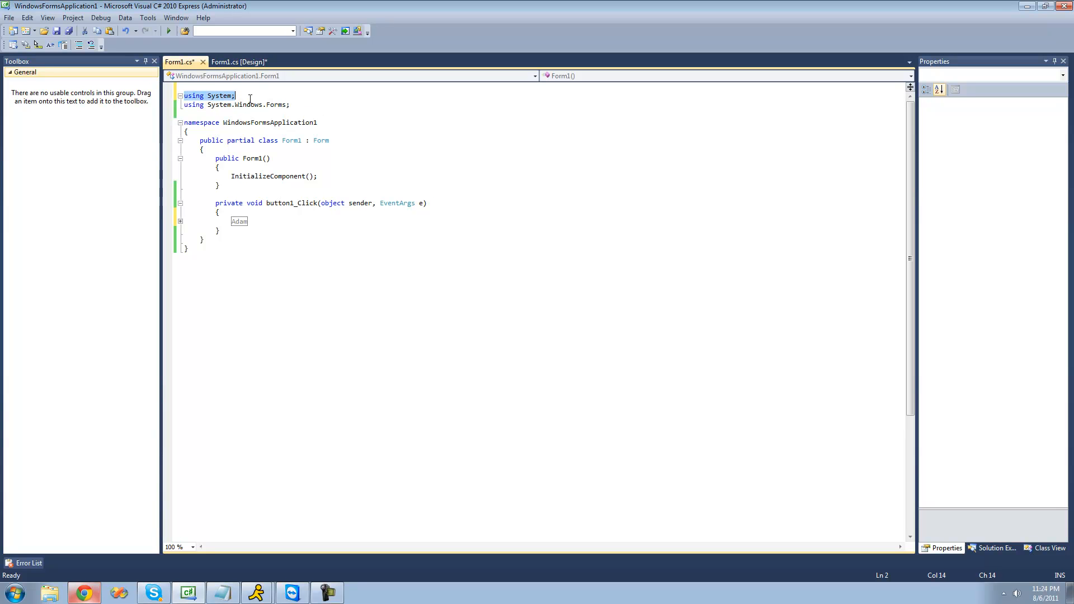
click(182, 88)
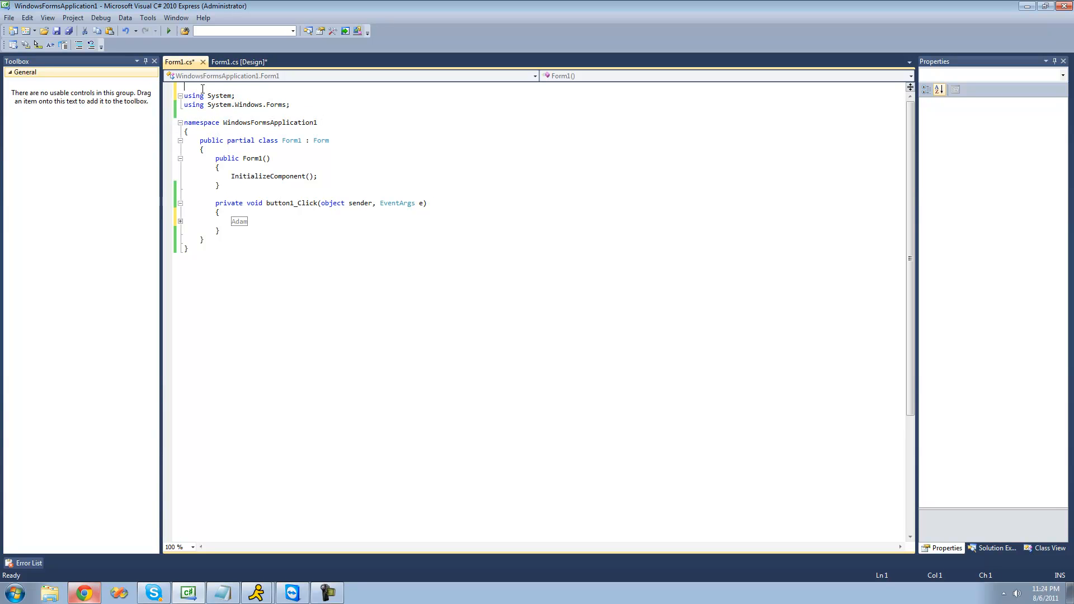
text(#defi)
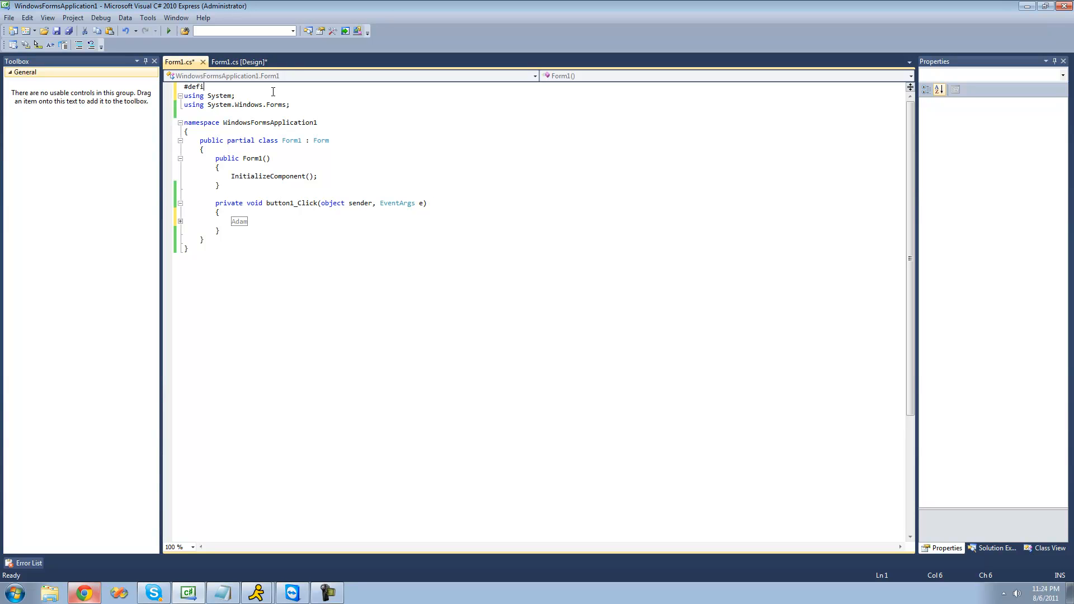
text(ne Adam)
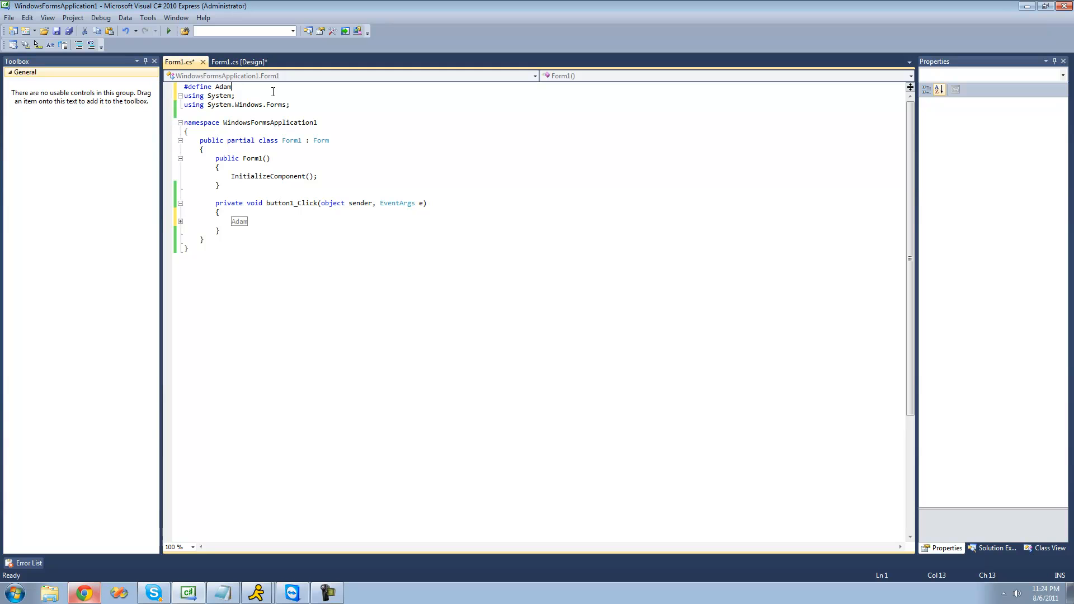
text(1)
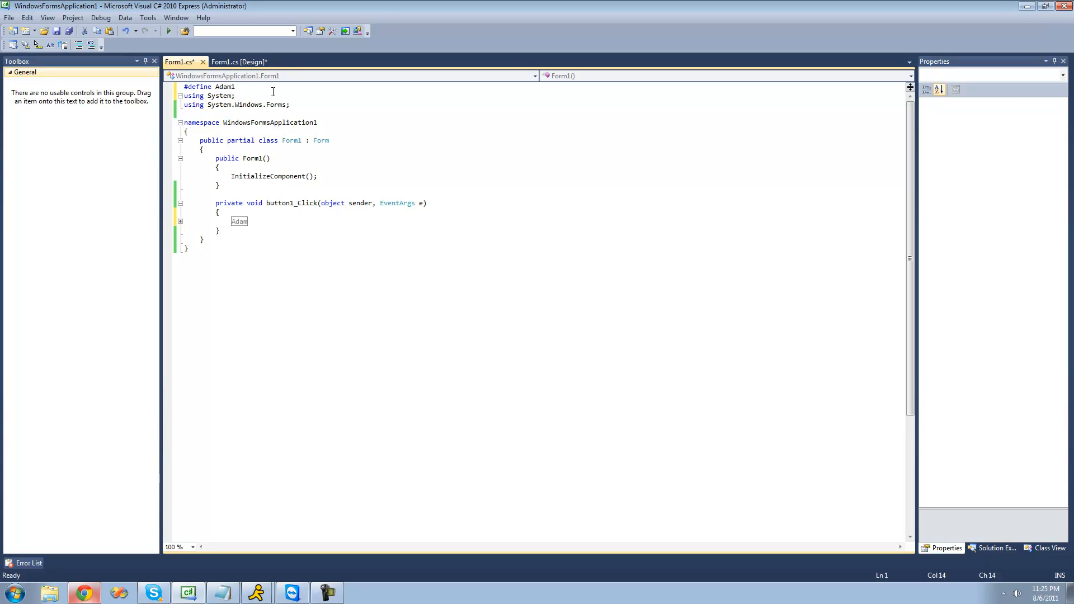
Step: Add '#undef Adam1' on the line below #define Adam1 and select that line
key(enter)
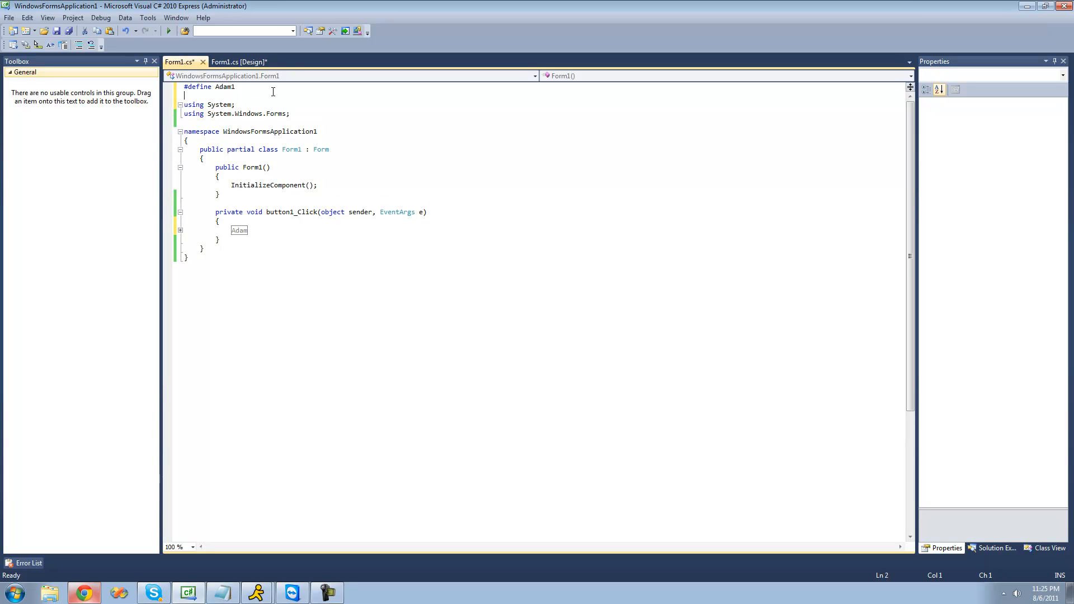
text(#undef)
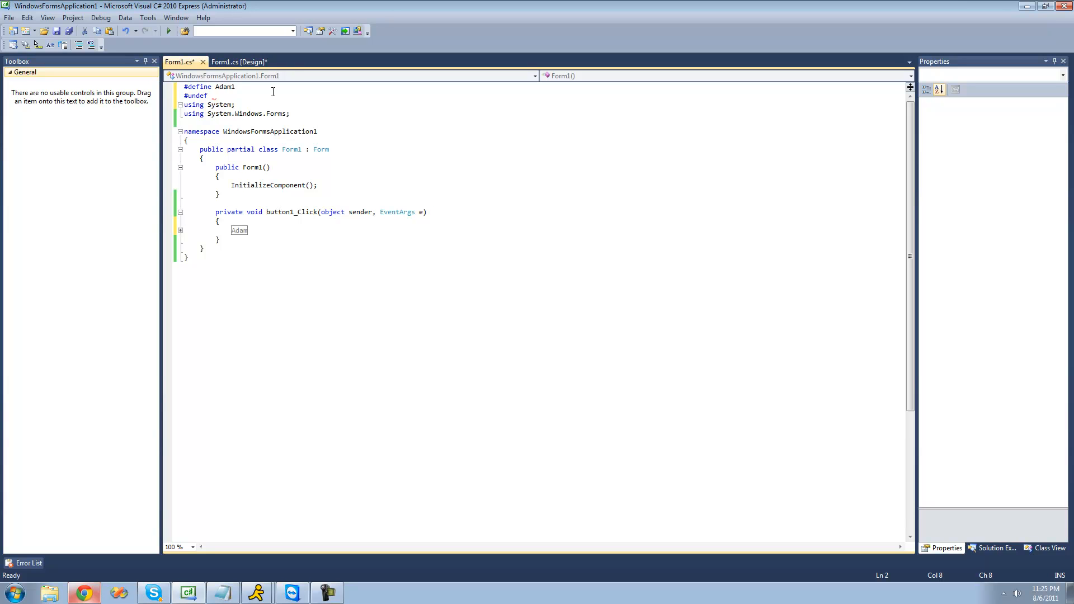
text(Adam)
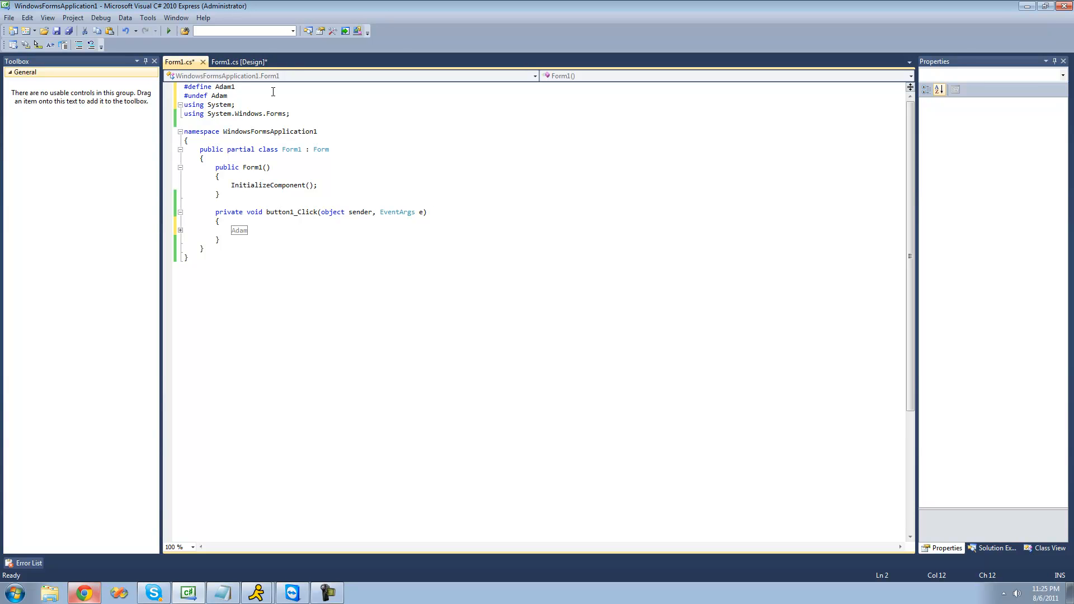
text(1)
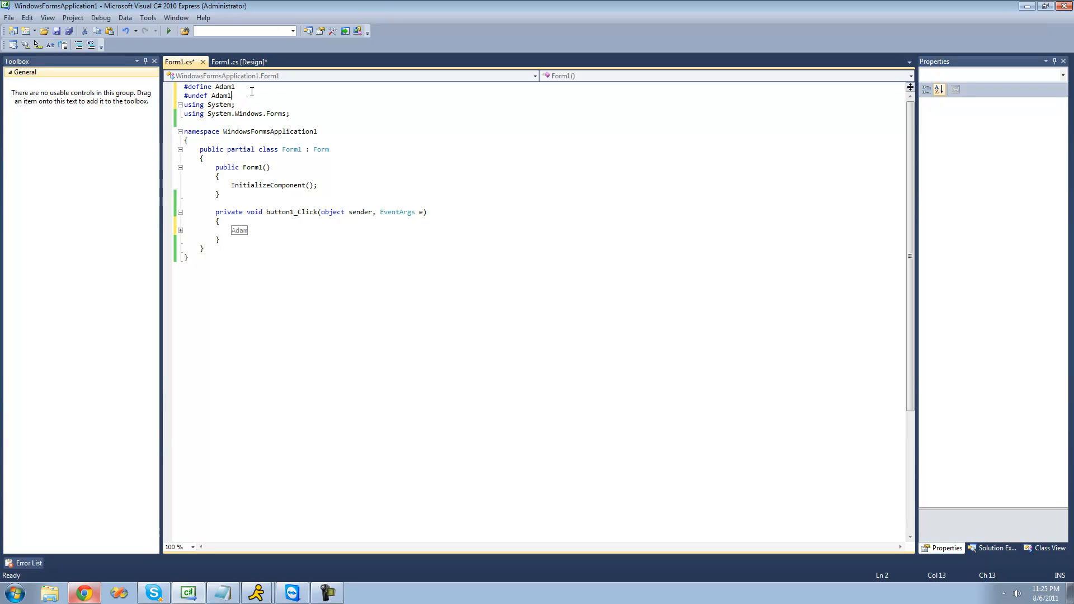
click(184, 104)
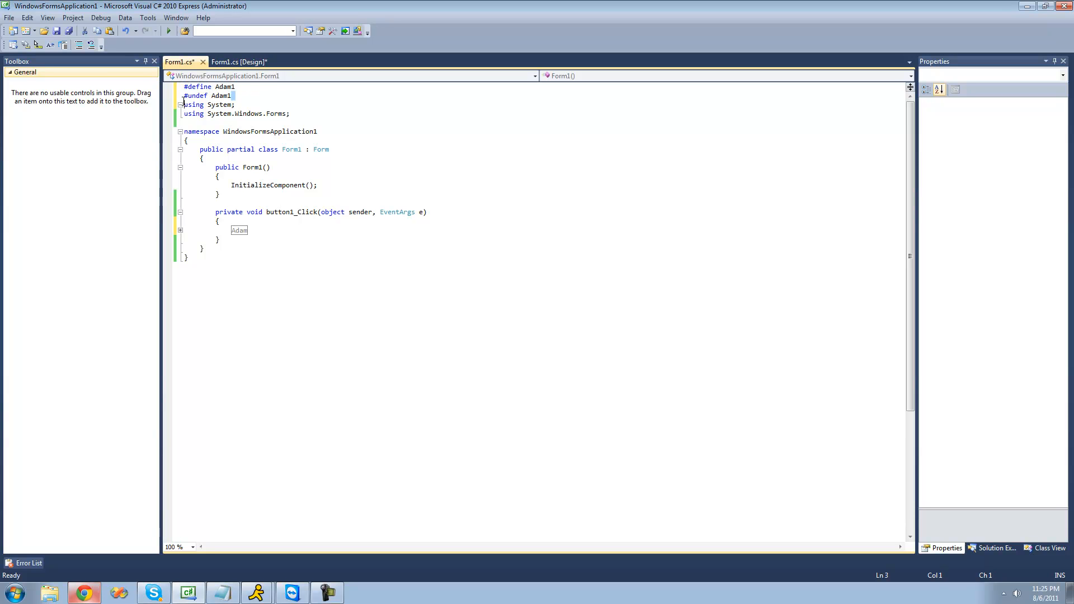
click(259, 238)
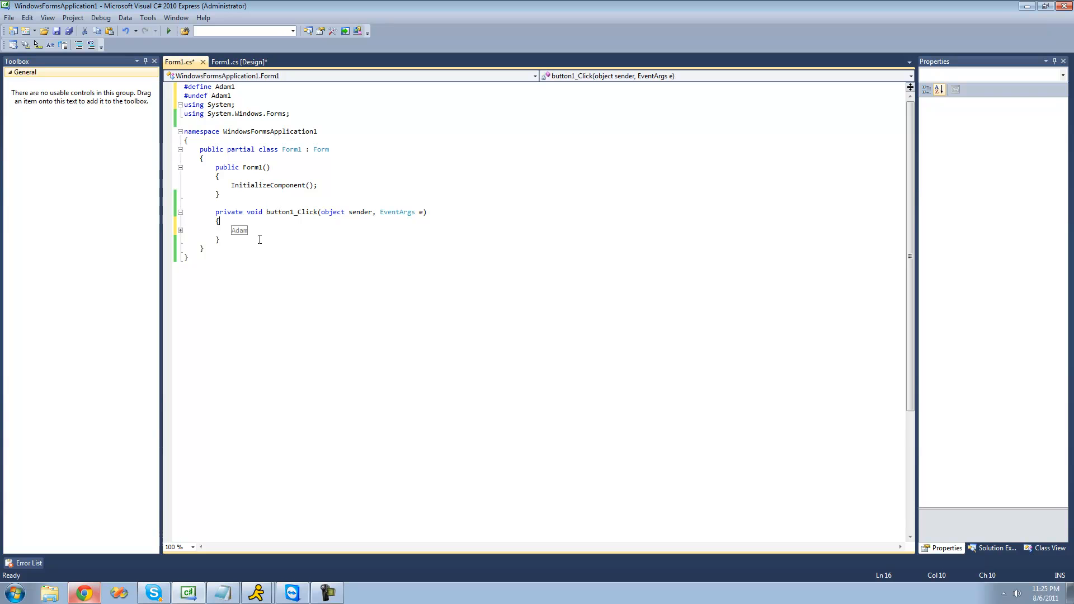
mouse_move(286, 216)
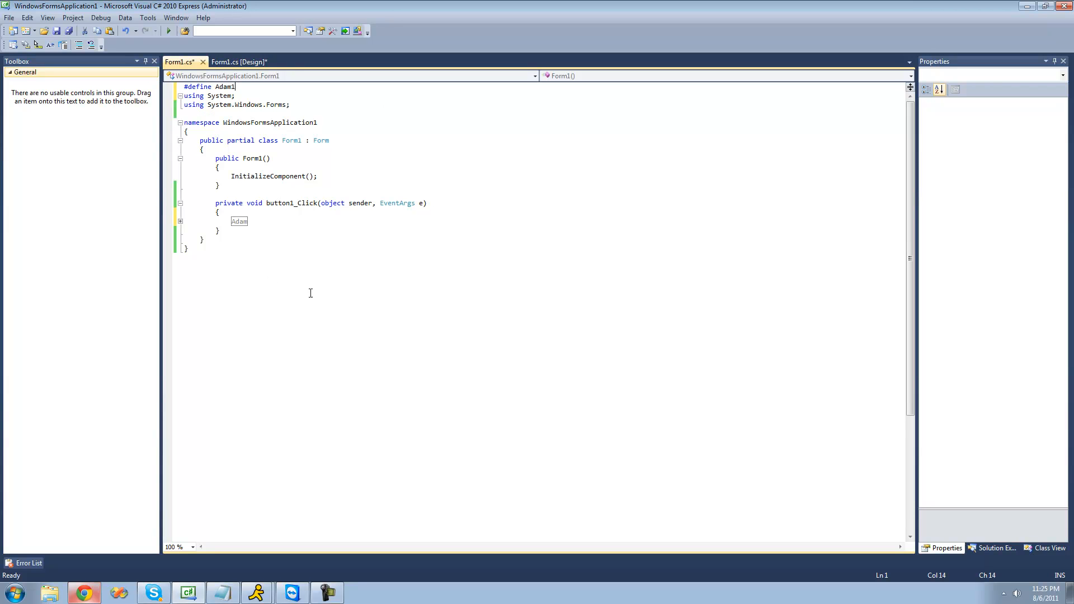
Step: Replace the Adam region with MessageBox.Show("Adam is defined") and start a '#' directive above it
text(#region Adam)
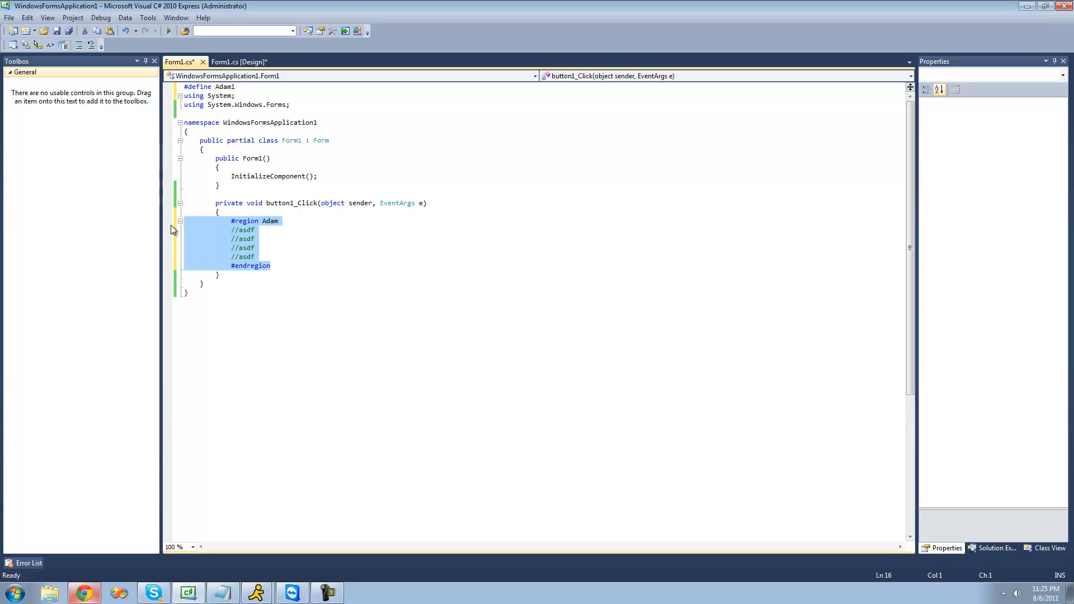
key(Delete)
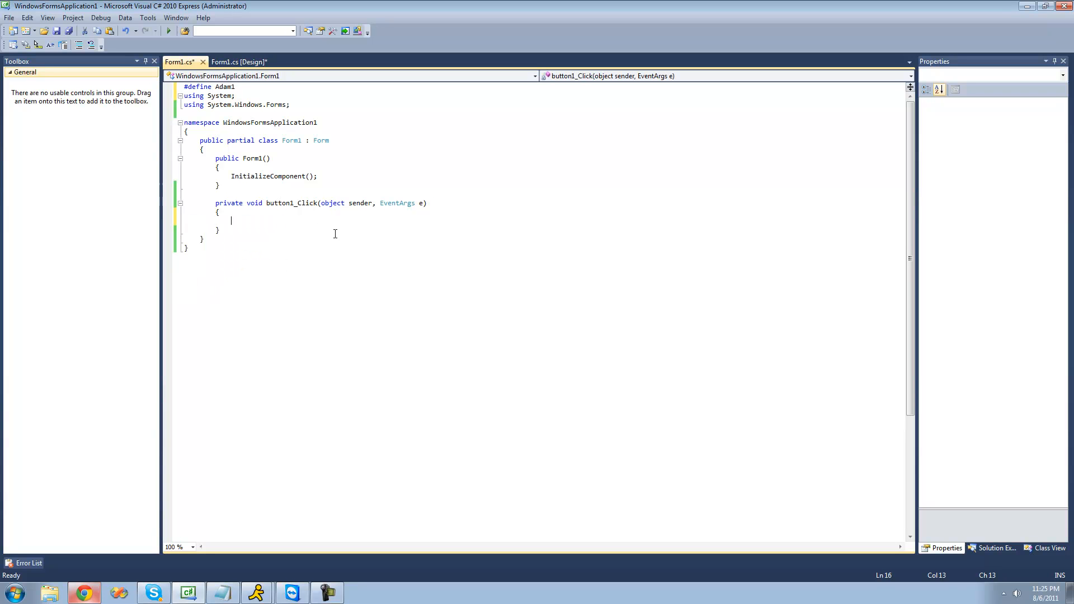
text(MessageBox.)
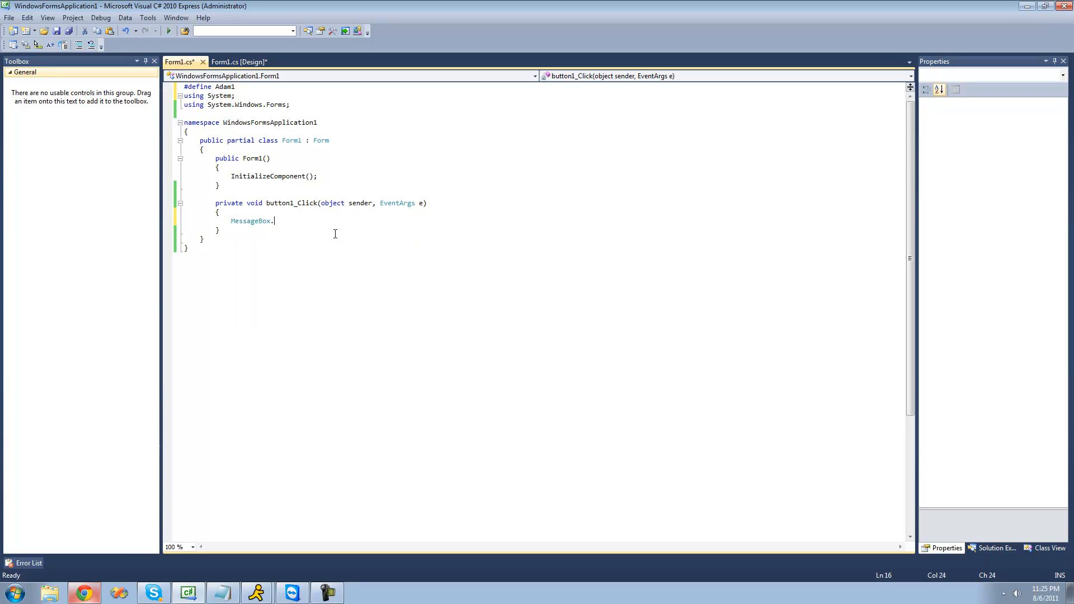
text(Show(""))
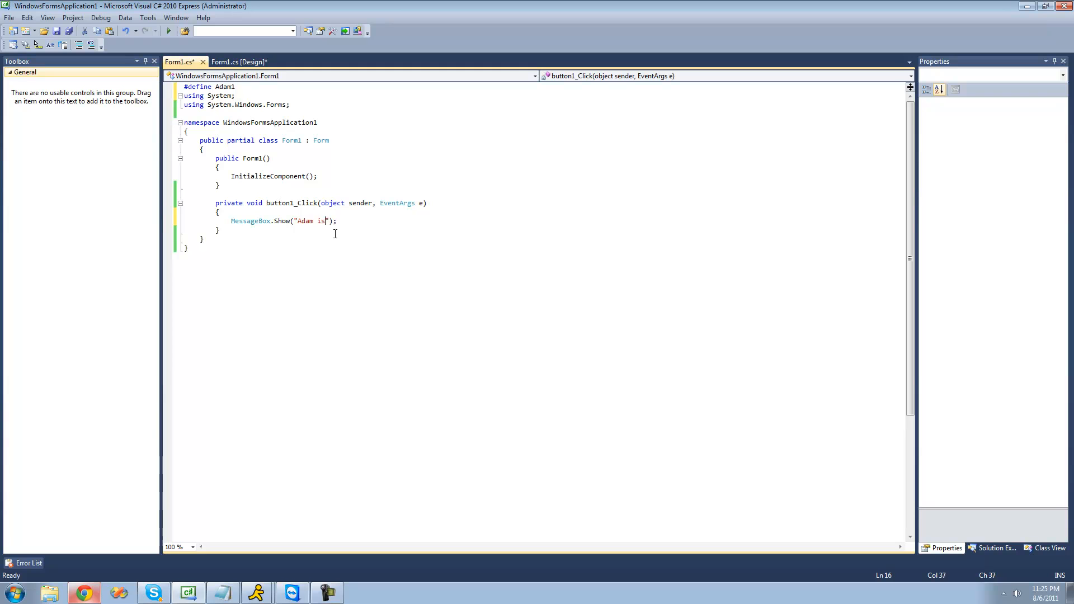
text(defined)
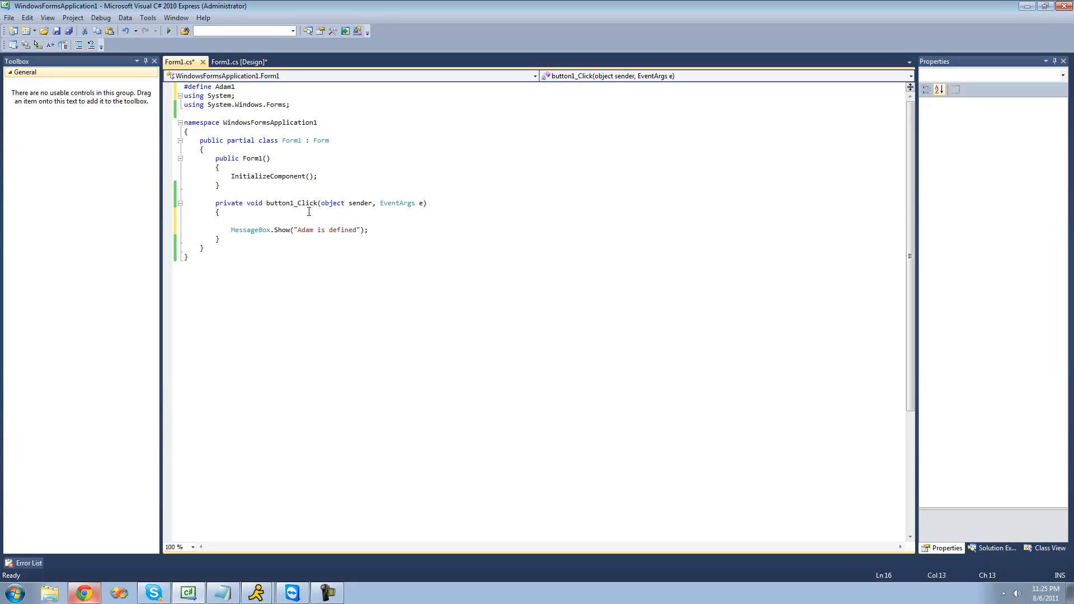
text(#)
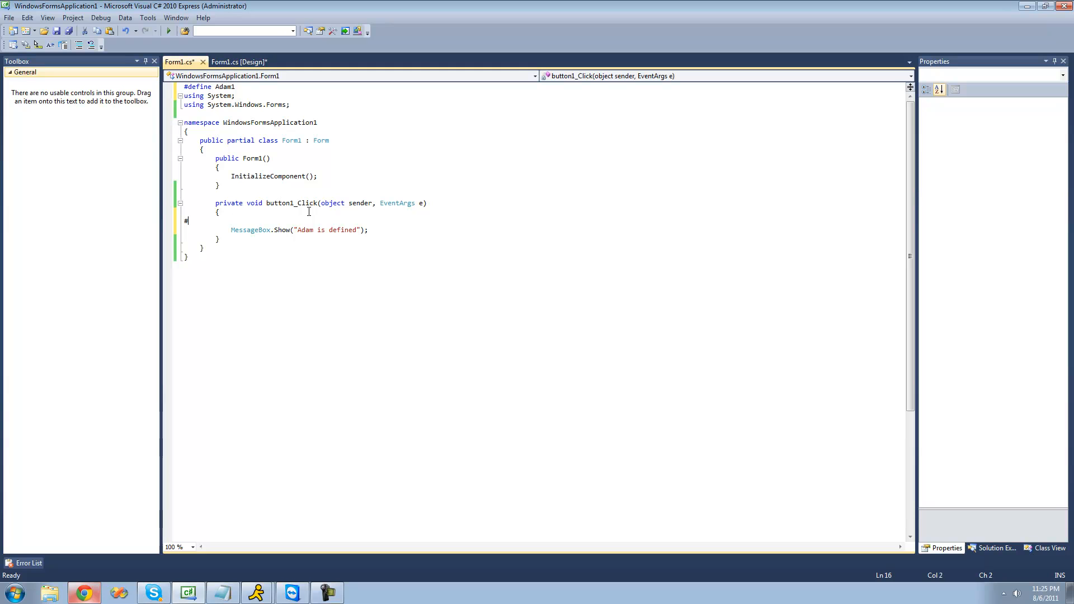
Step: Complete '#if Adam1' above the MessageBox.Show call and return to the #define Adam1 line
text(if)
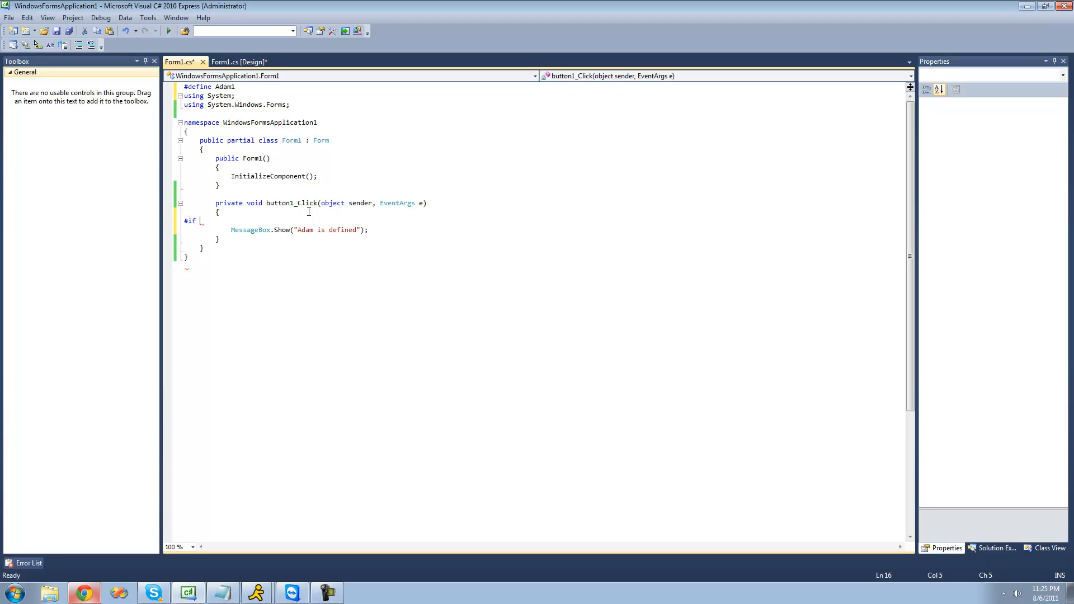
text(Ad)
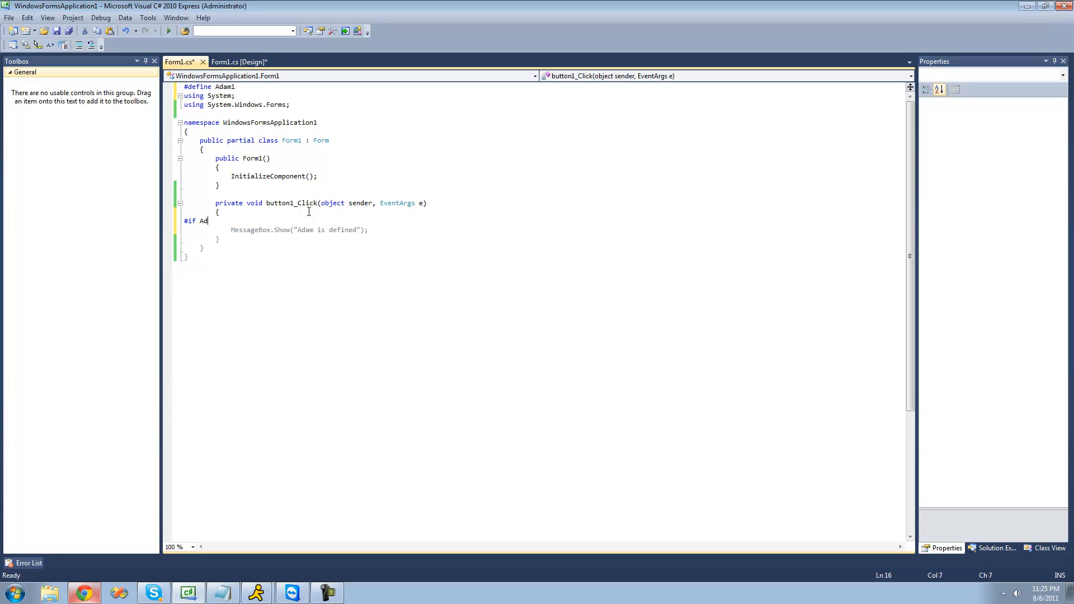
text(am1)
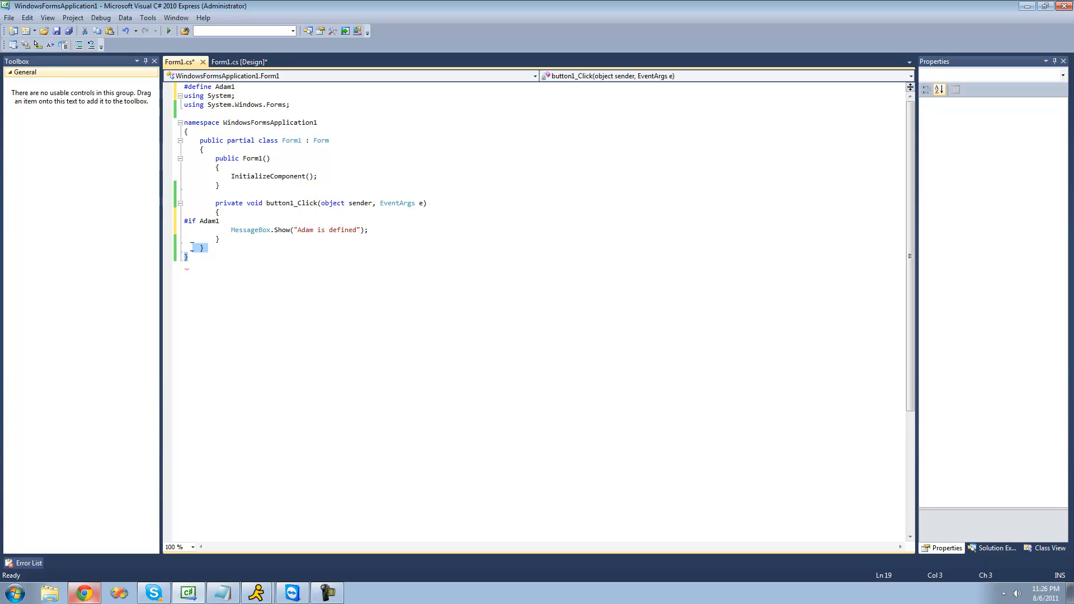
click(235, 86)
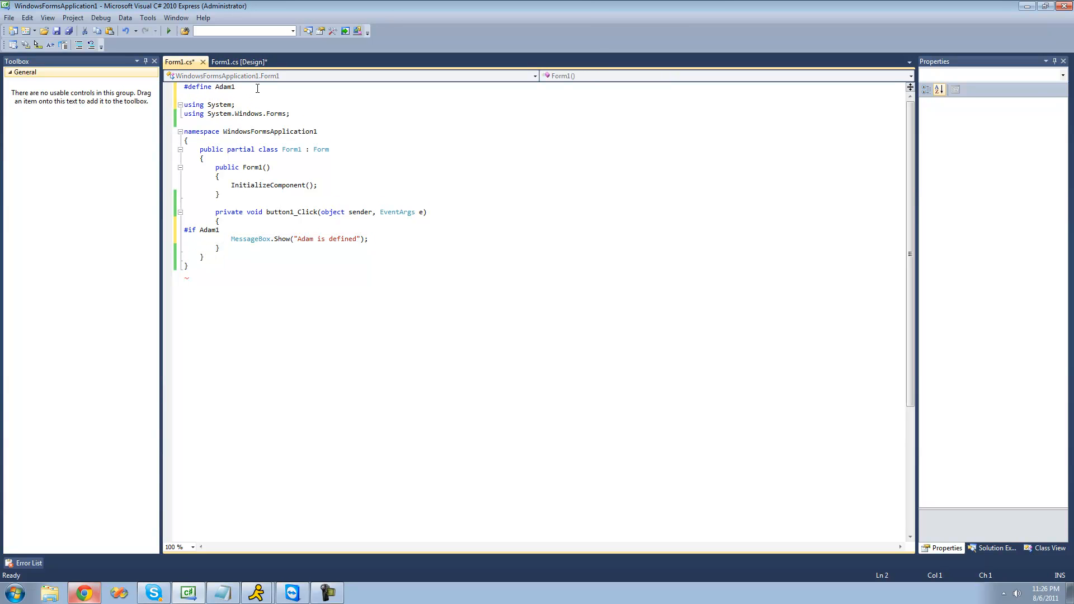
Step: Add '#undef Adam1' under the define and select the greyed-out code below #if Adam1
text(#undef)
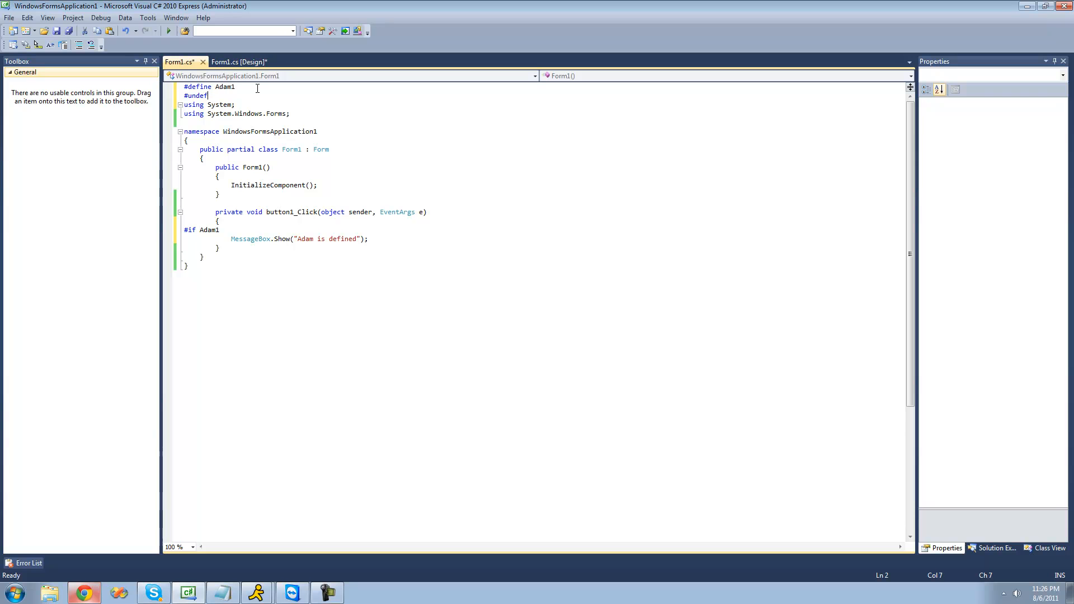
text(Adam1)
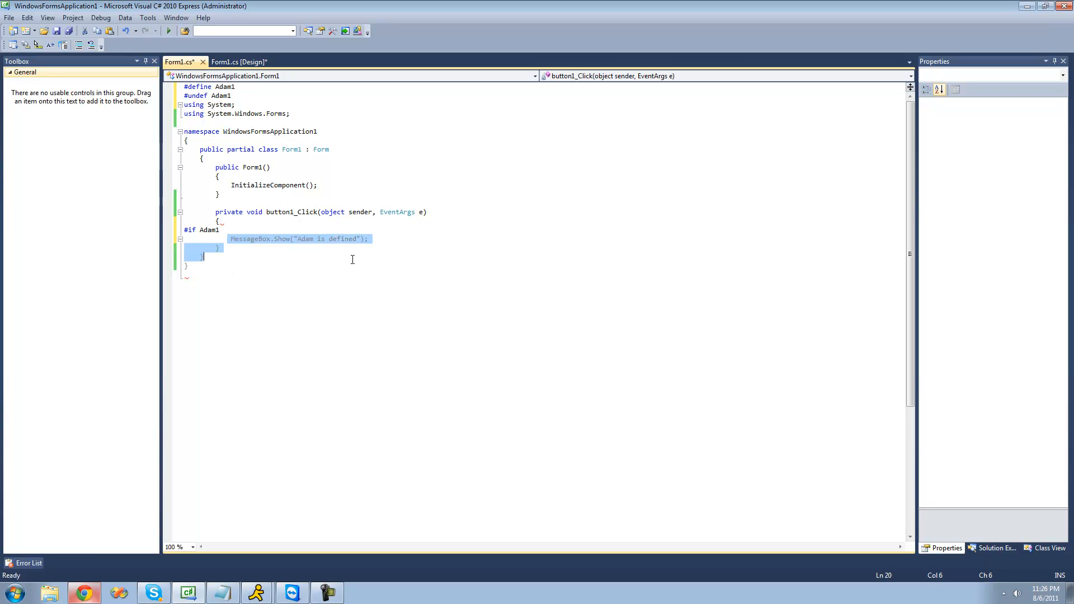
click(219, 229)
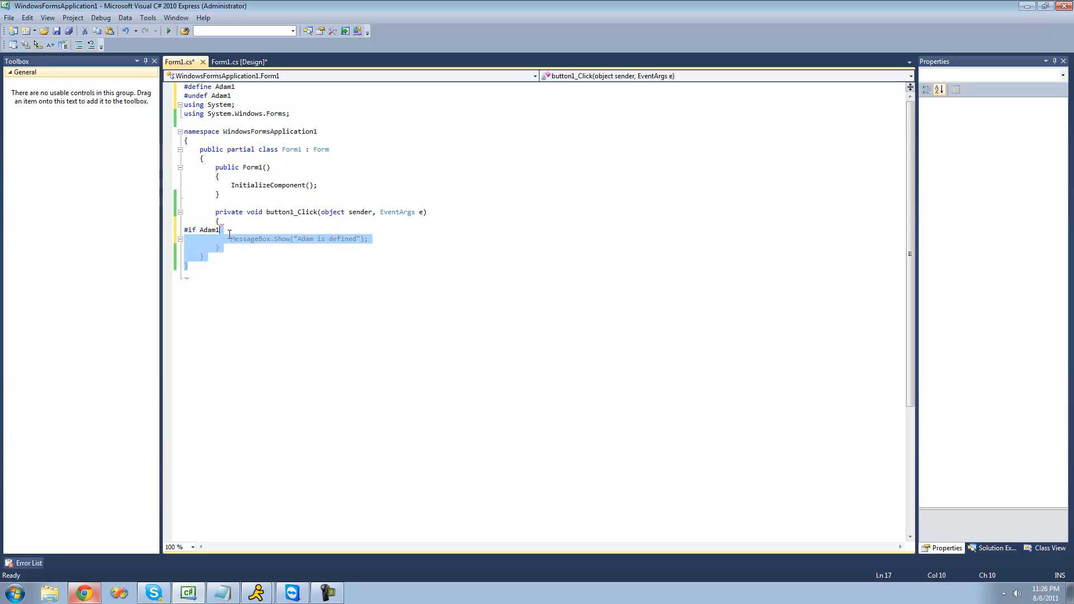
click(229, 238)
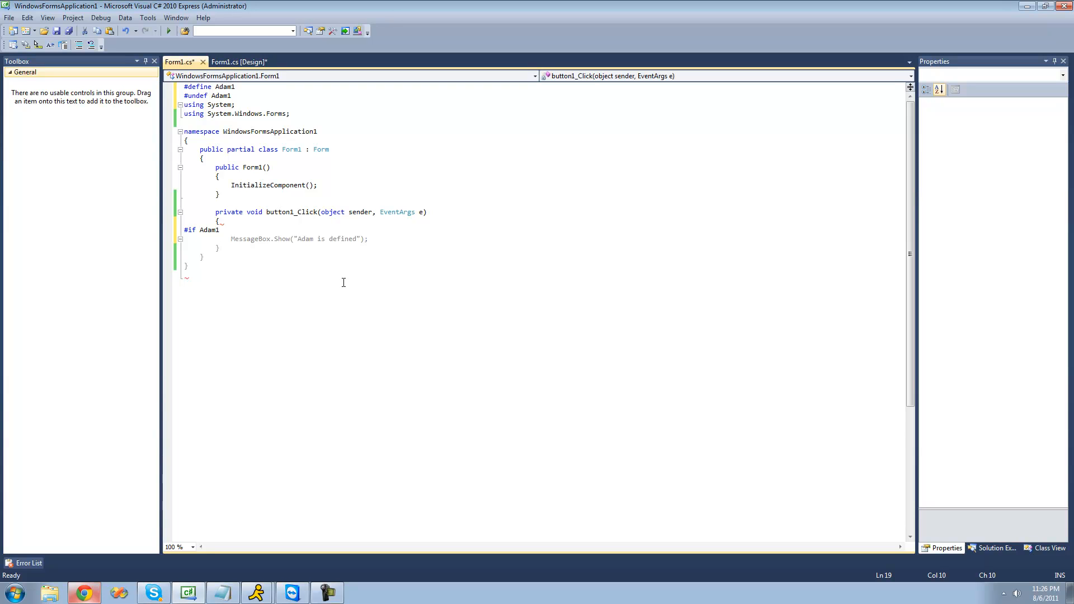
mouse_move(199, 235)
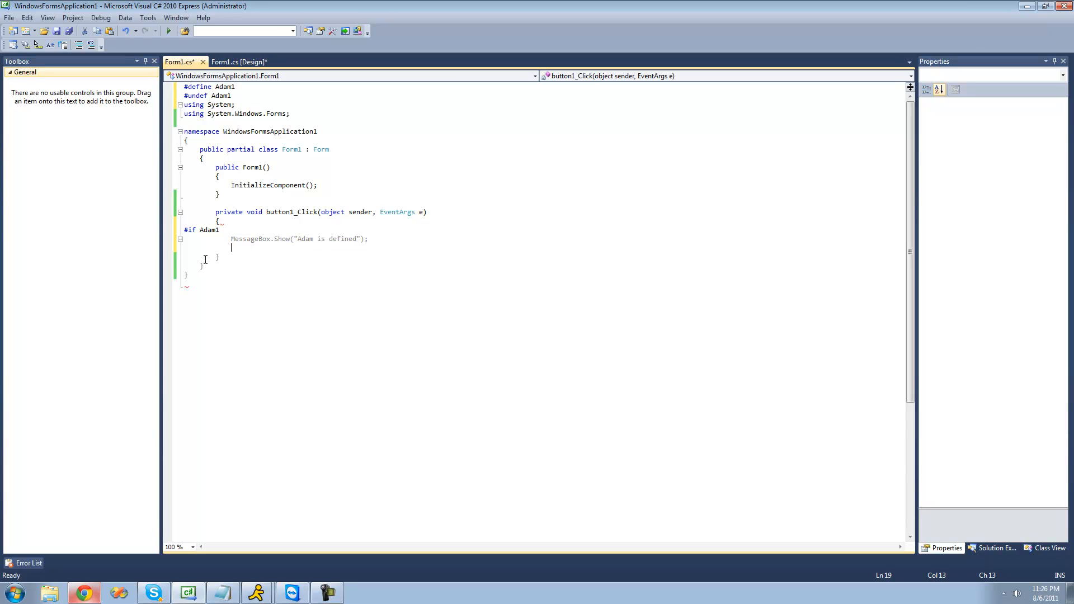
Step: Type '#endif //Adam1' on a new line after the MessageBox.Show call
click(204, 257)
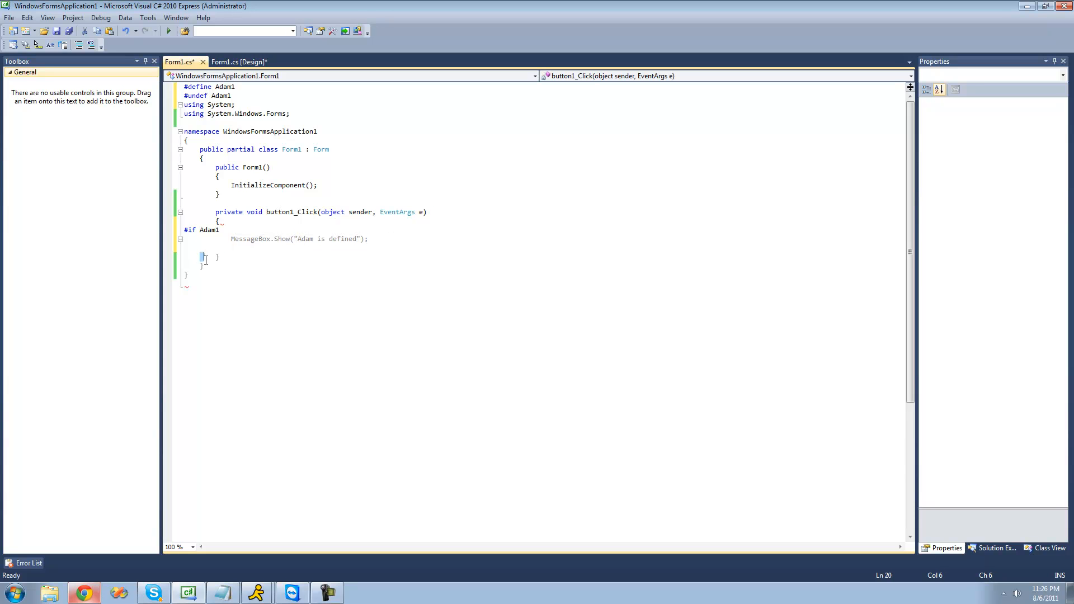
click(373, 241)
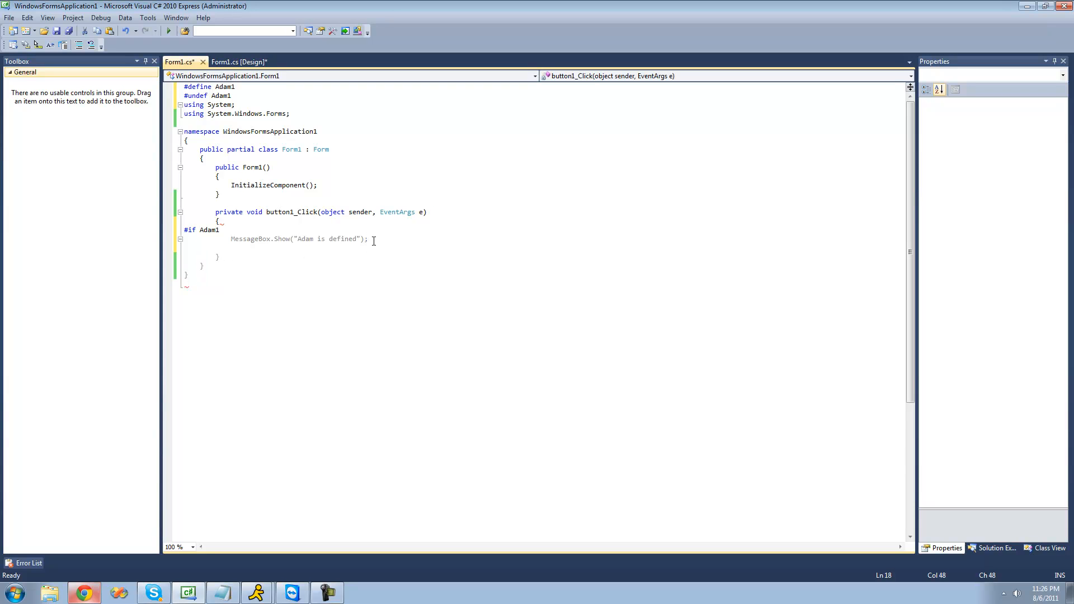
text(#end)
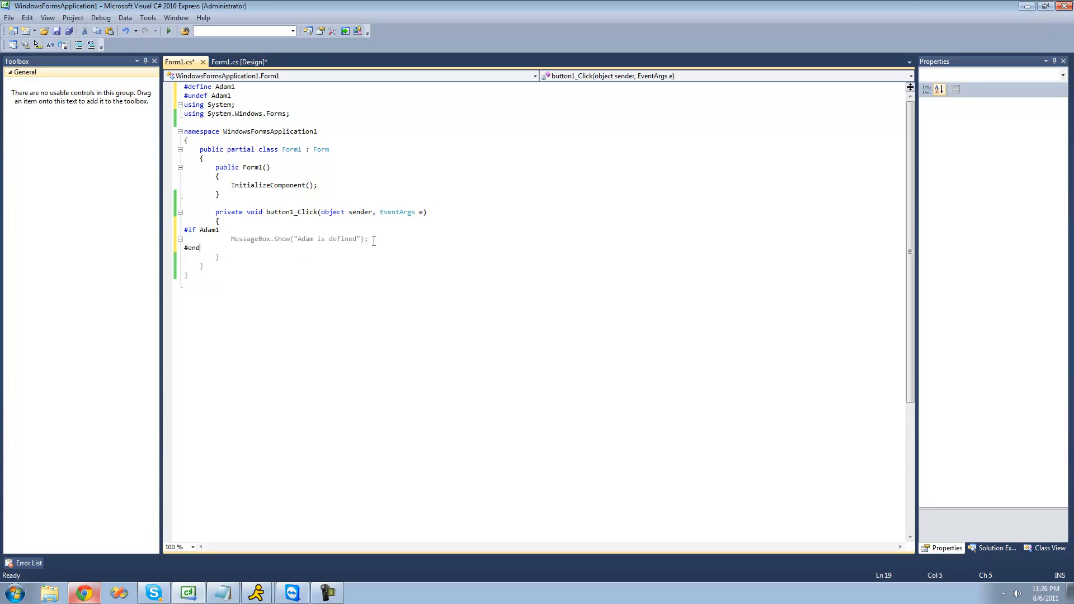
text(if)
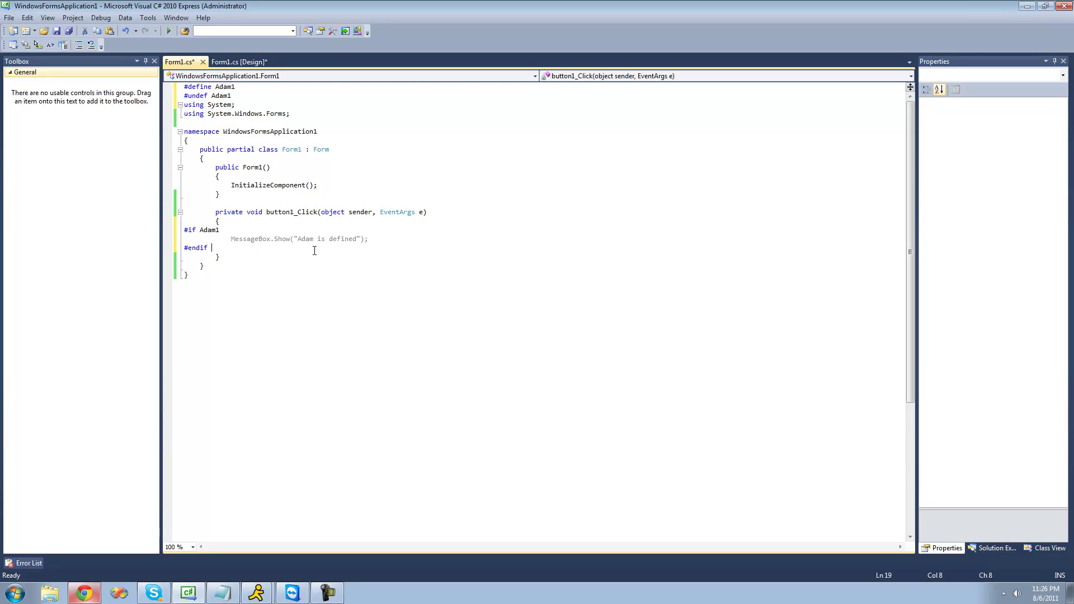
text(//)
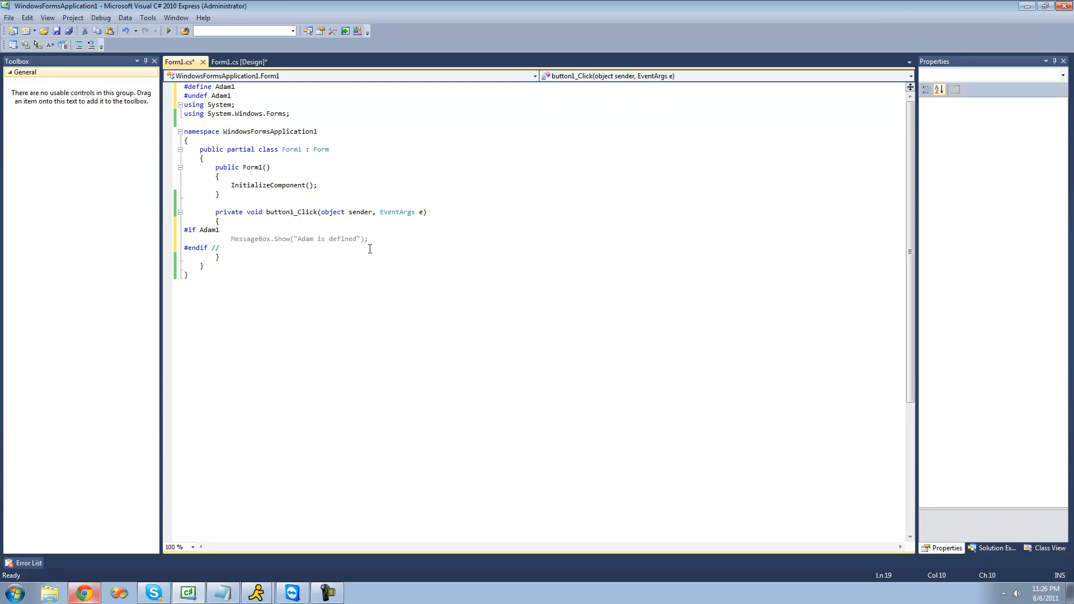
text(Adam1)
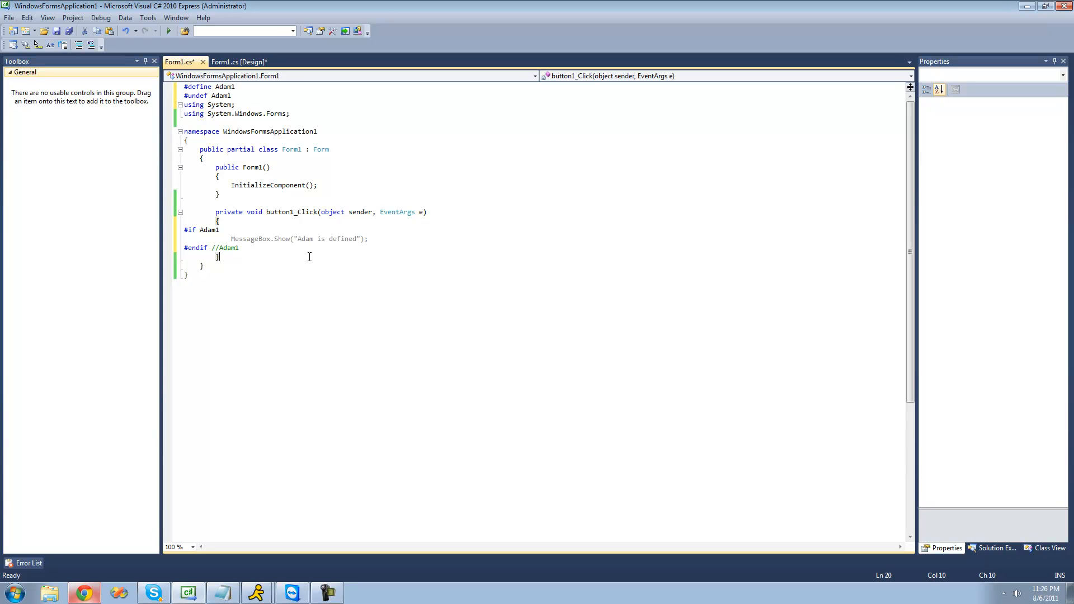
click(239, 247)
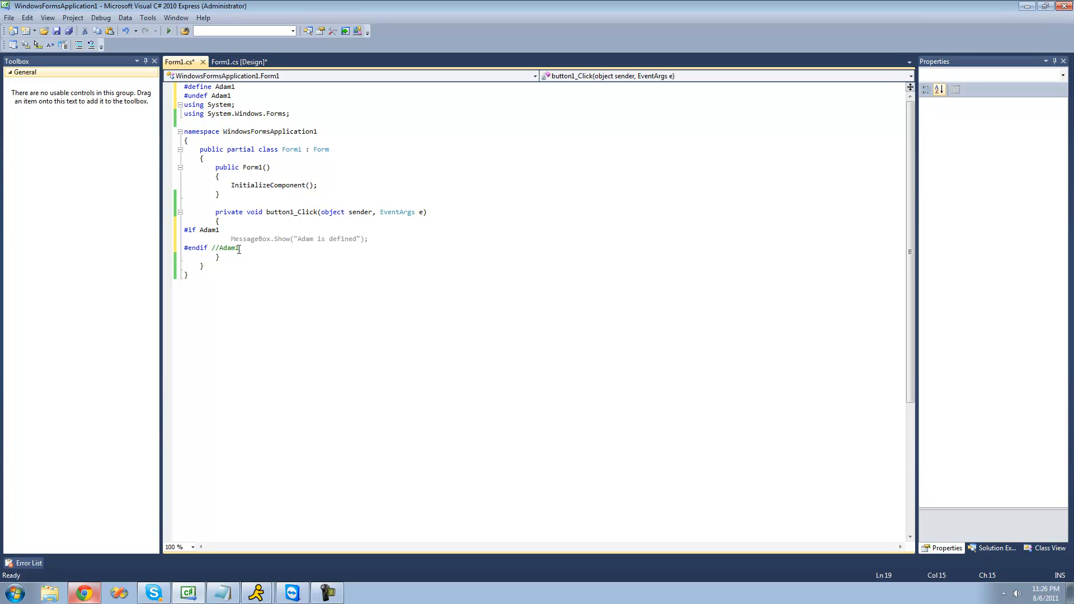
mouse_move(289, 248)
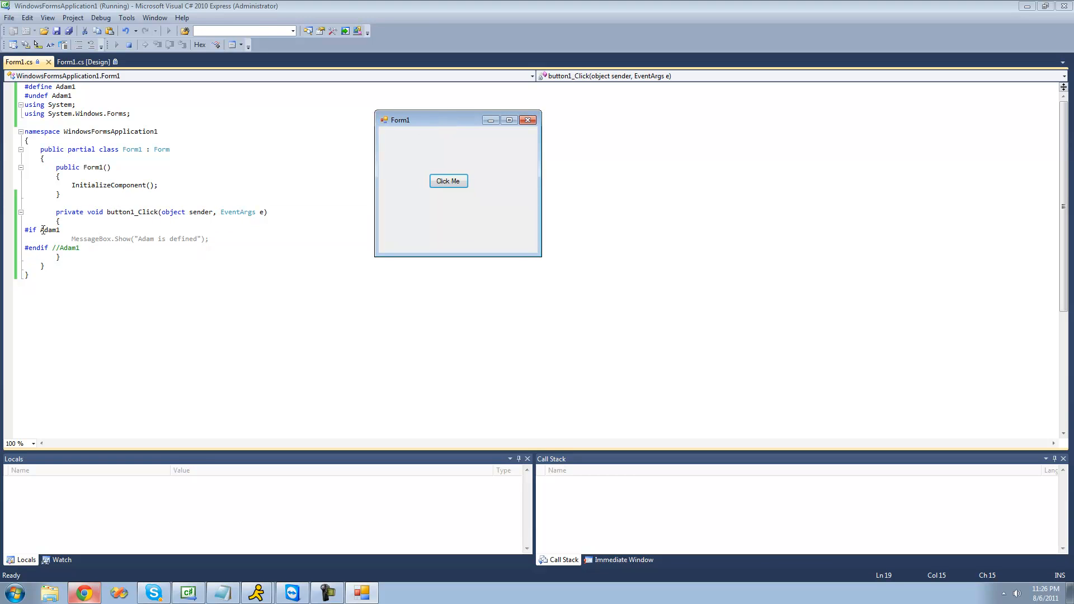
mouse_move(450, 158)
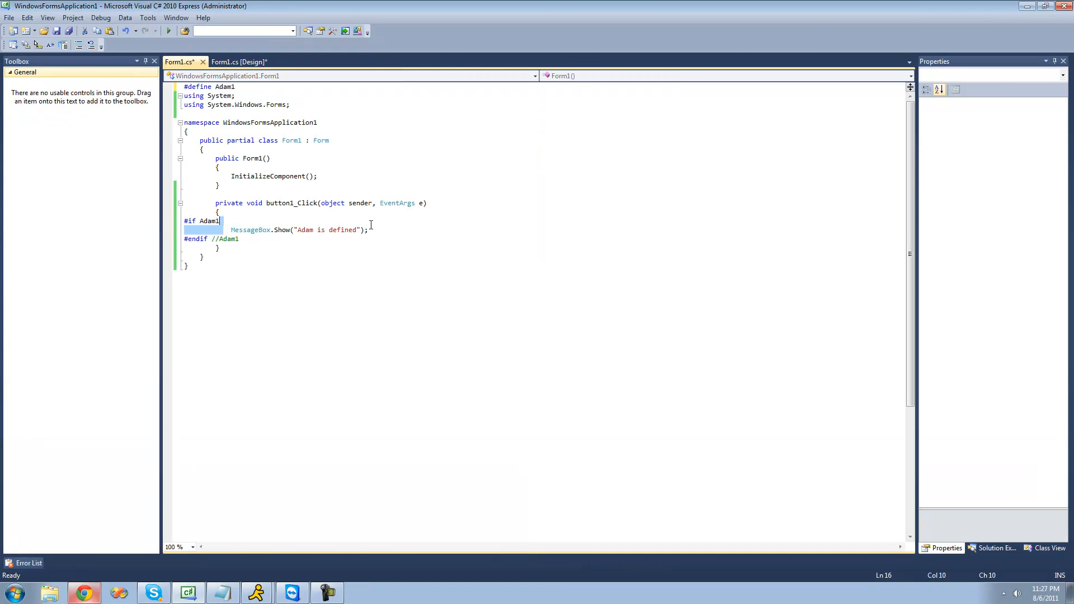
Step: Run the form, click its button to see 'Adam is defined', then dismiss and close
click(168, 30)
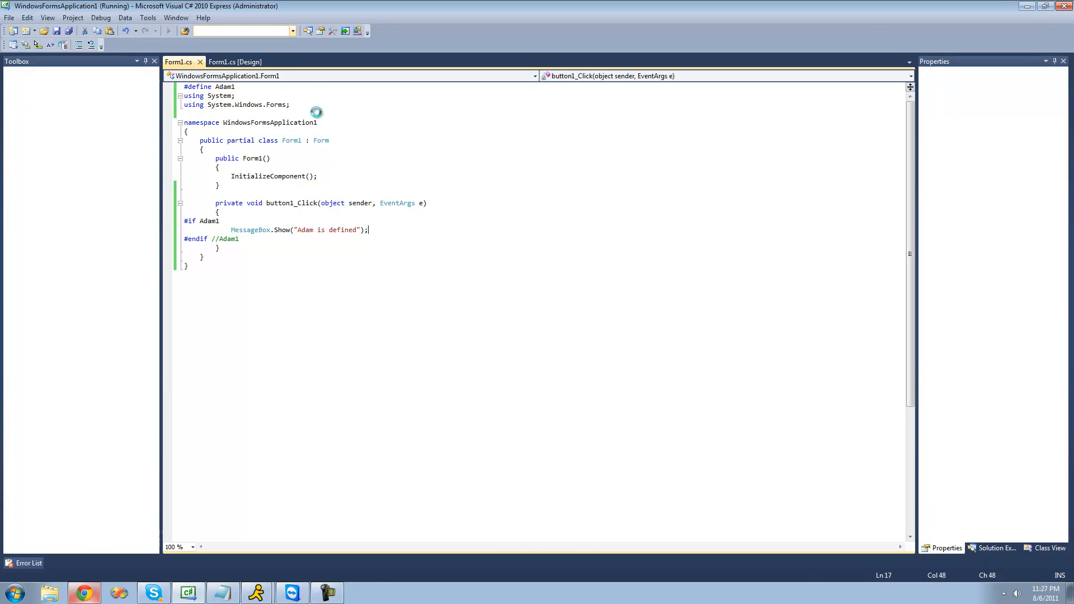
click(144, 141)
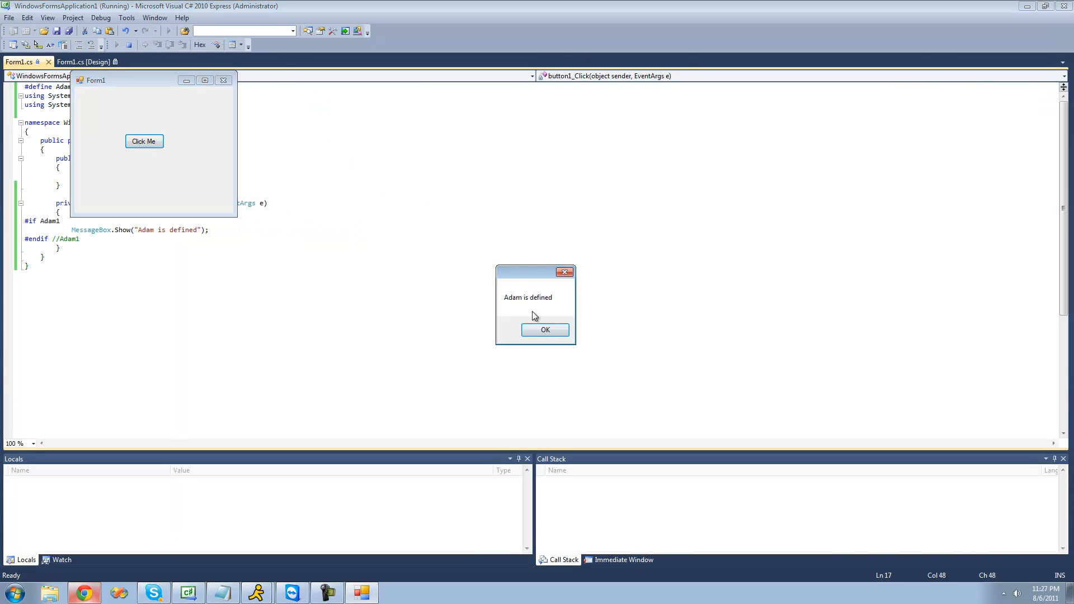
click(544, 329)
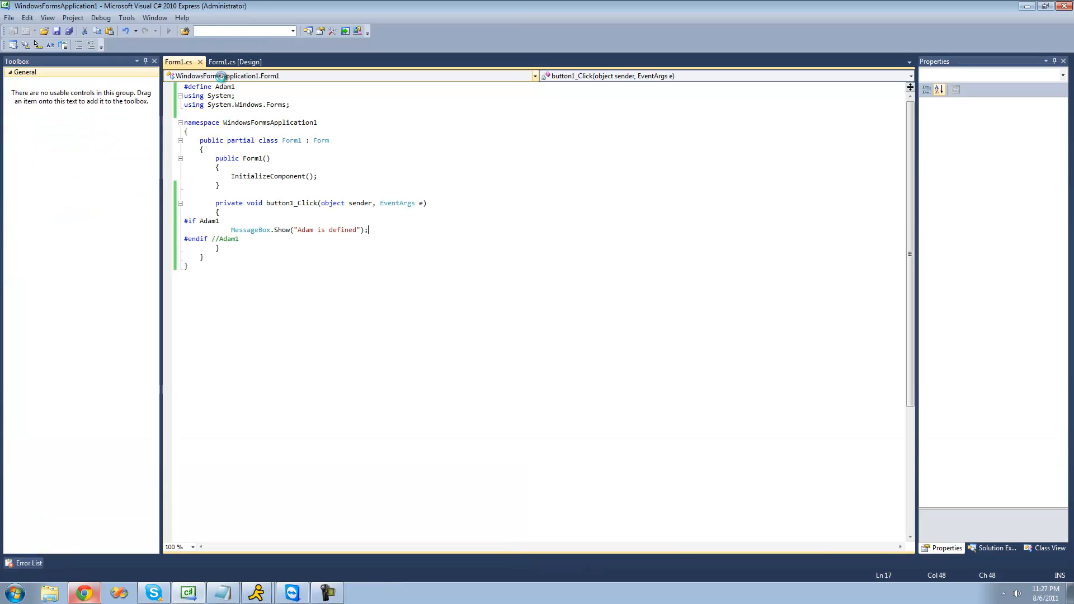
click(456, 228)
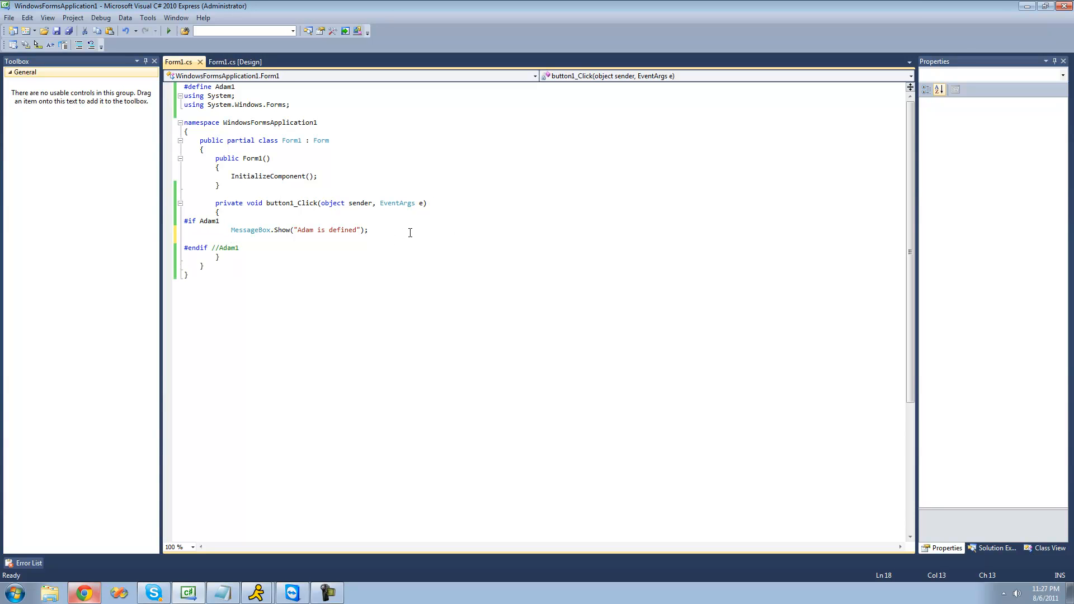
Step: Add the #elif Bob1 line and replace #define Adam1 with #define Bob1
text(#elif)
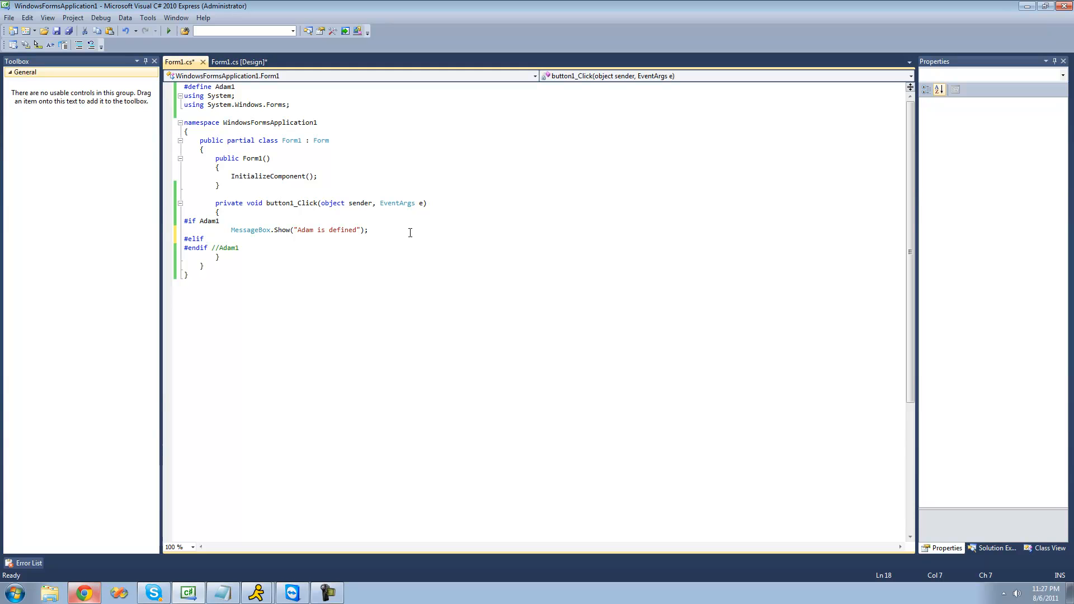
mouse_move(334, 130)
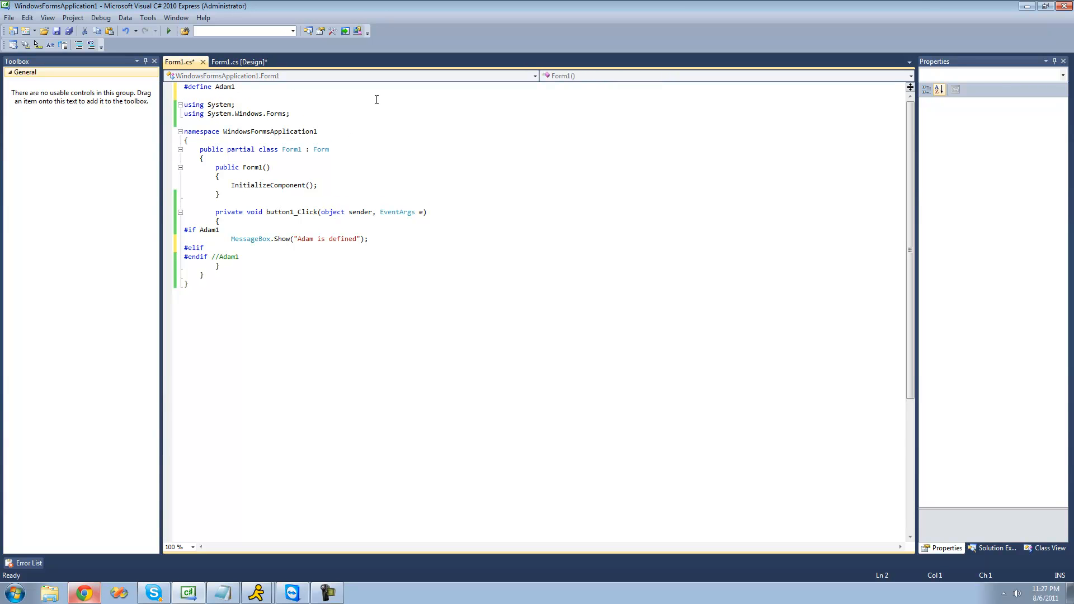
text(#define)
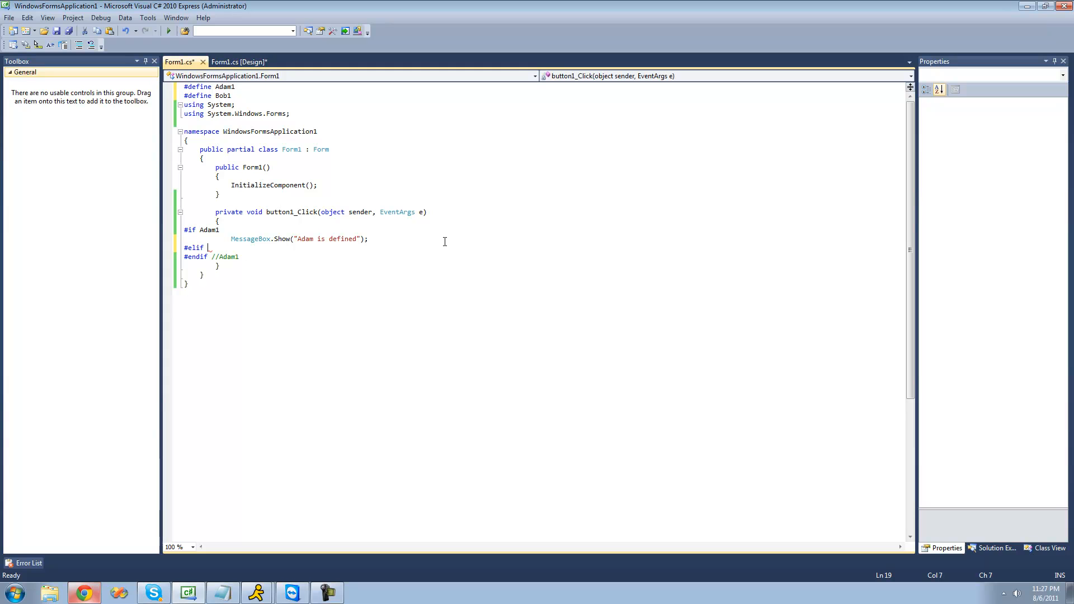
text(B)
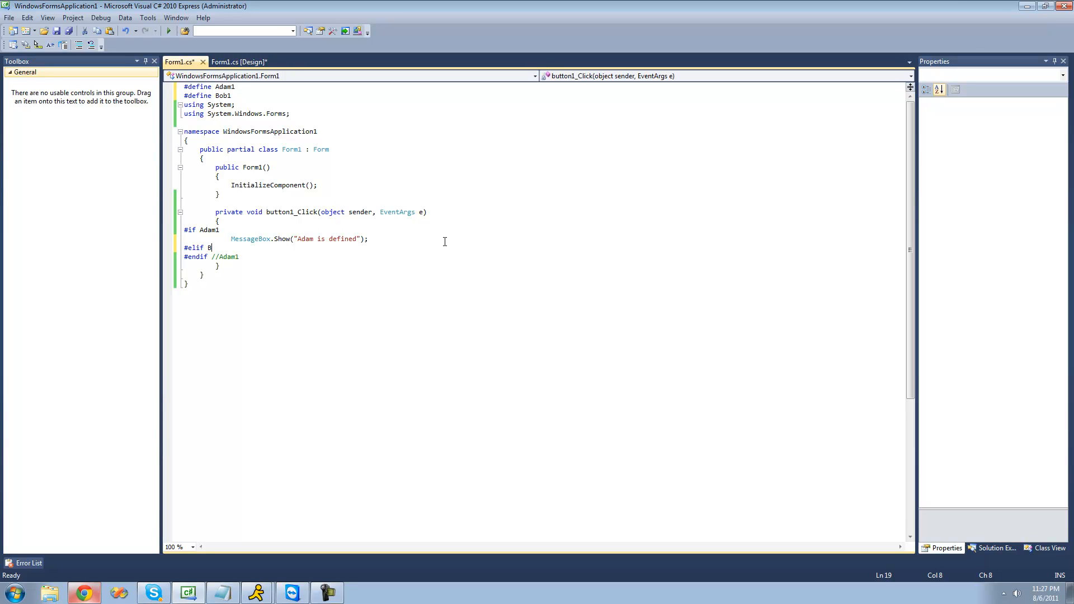
text(ob1)
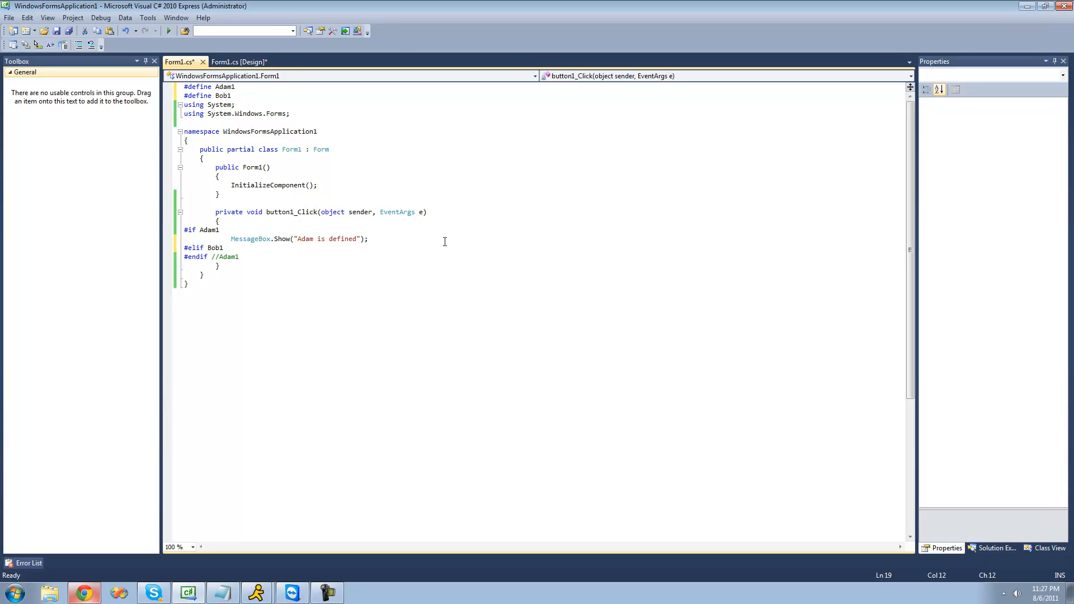
Step: Under #elif Bob1, add MessageBox.Show("Bob is defined");
text(Me)
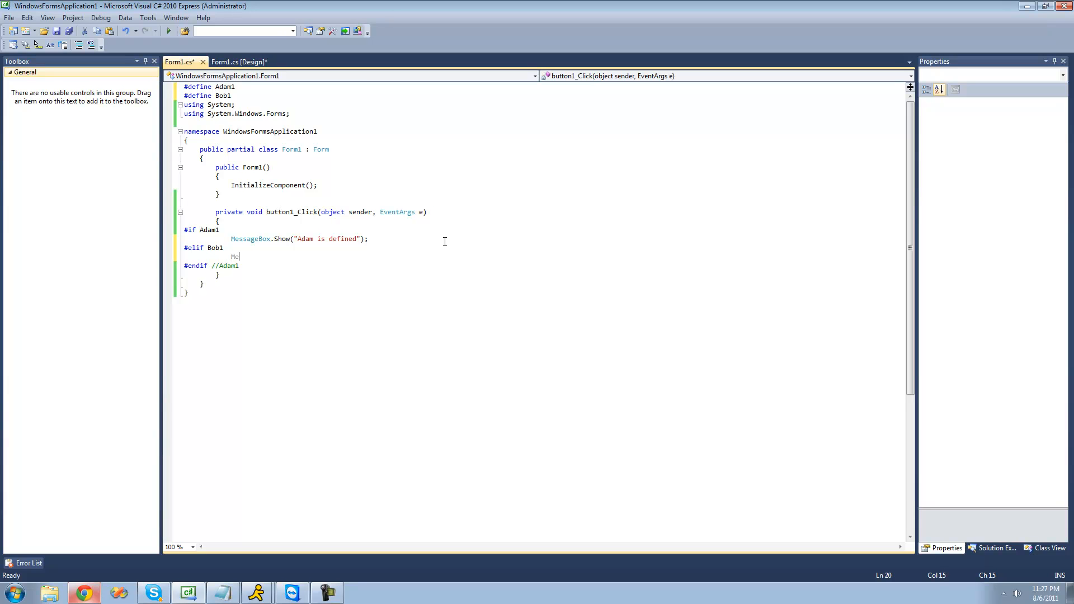
text(ssageBox.Show()
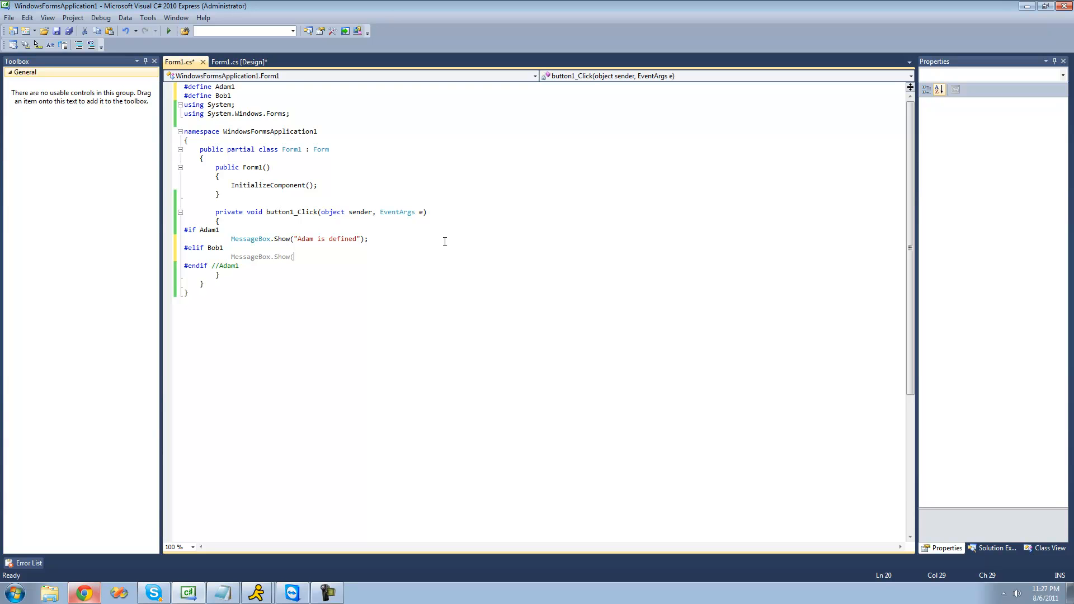
click(190, 229)
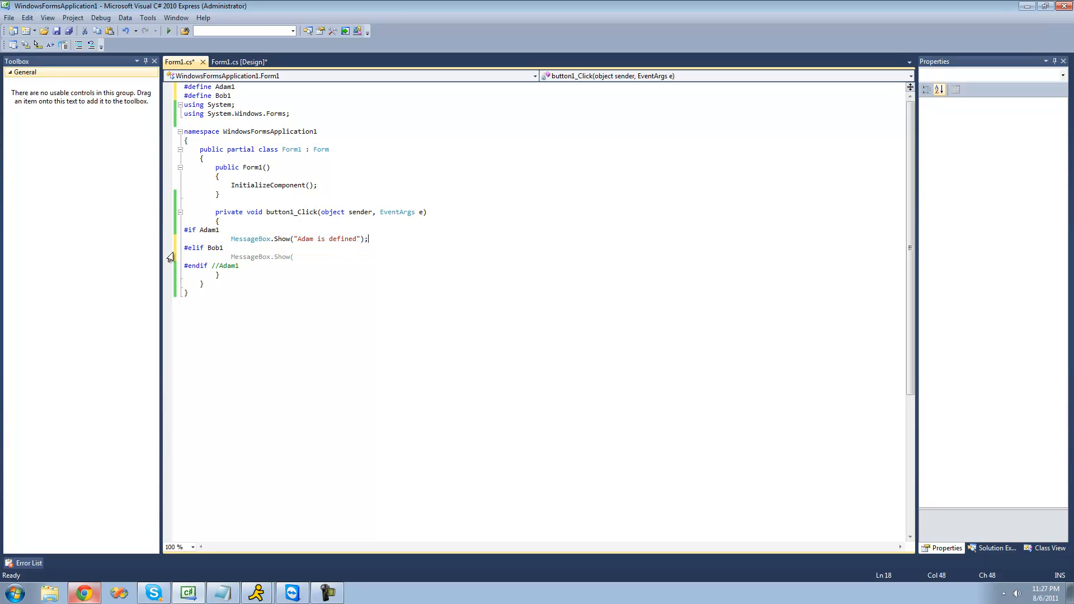
text("");)
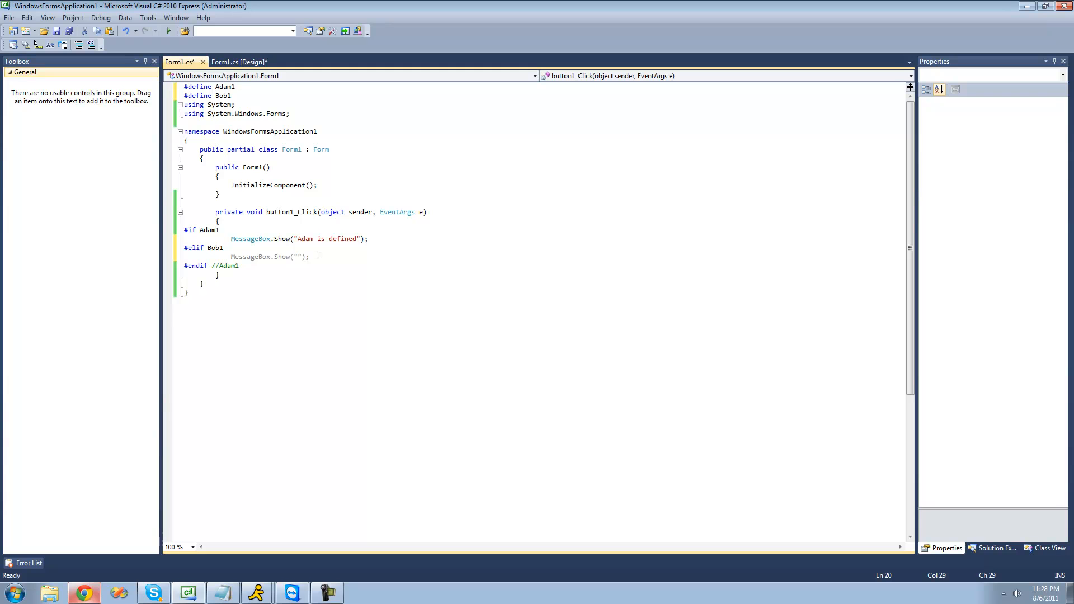
text(Bob is de)
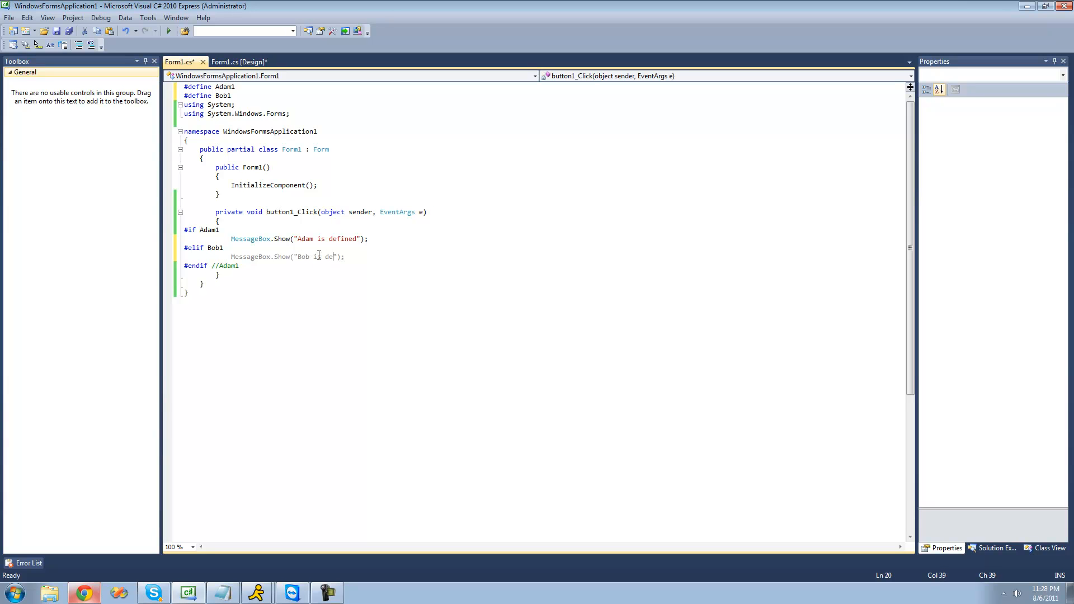
text(fined)
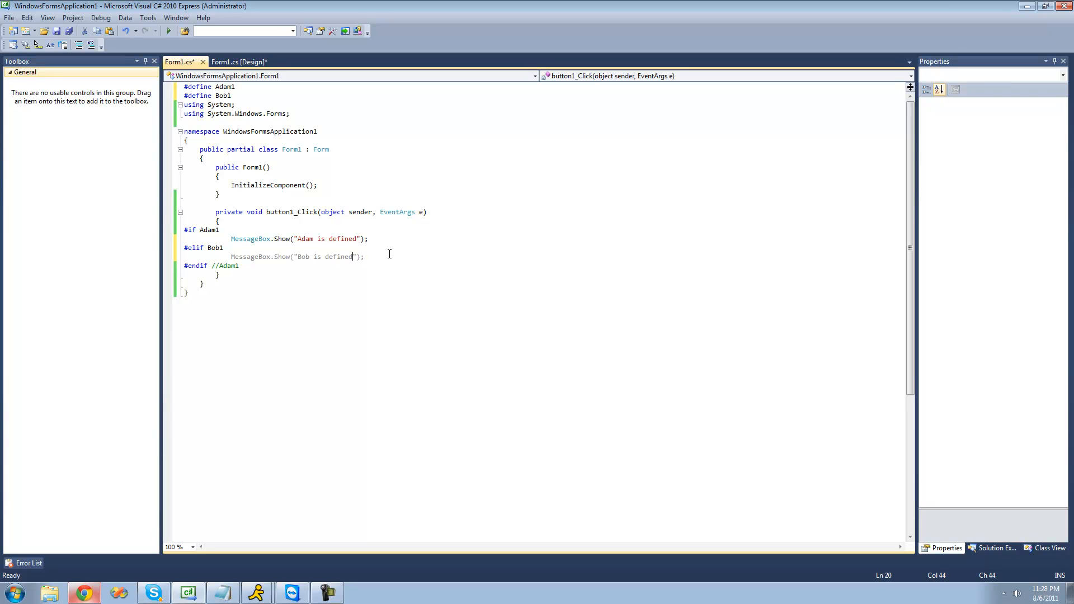
mouse_move(238, 94)
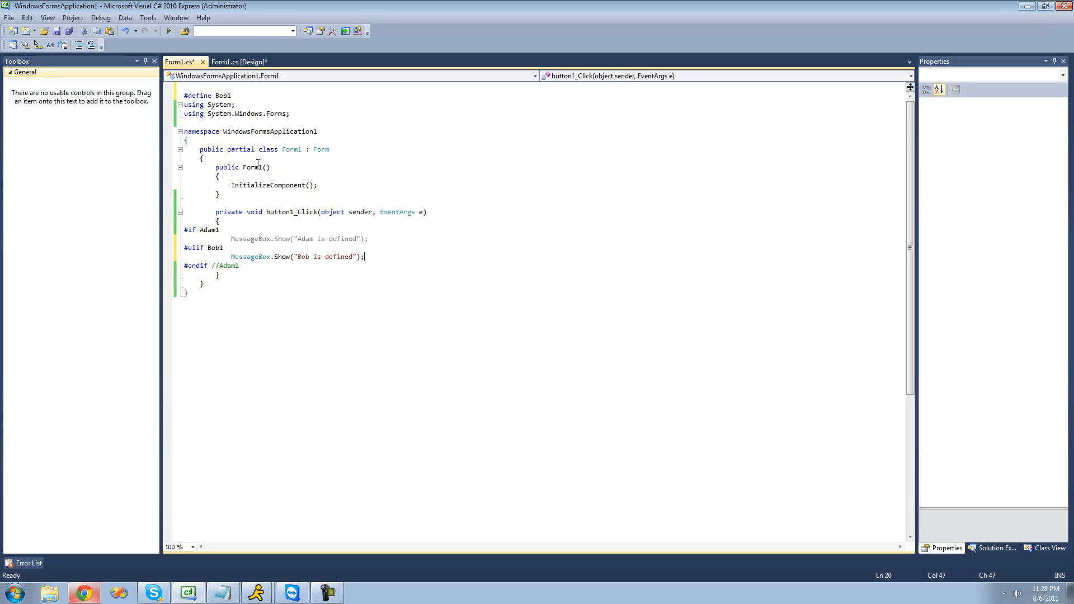
Step: Add an #else branch with a "Nothing is defined" message box, then select the branch code
key(enter)
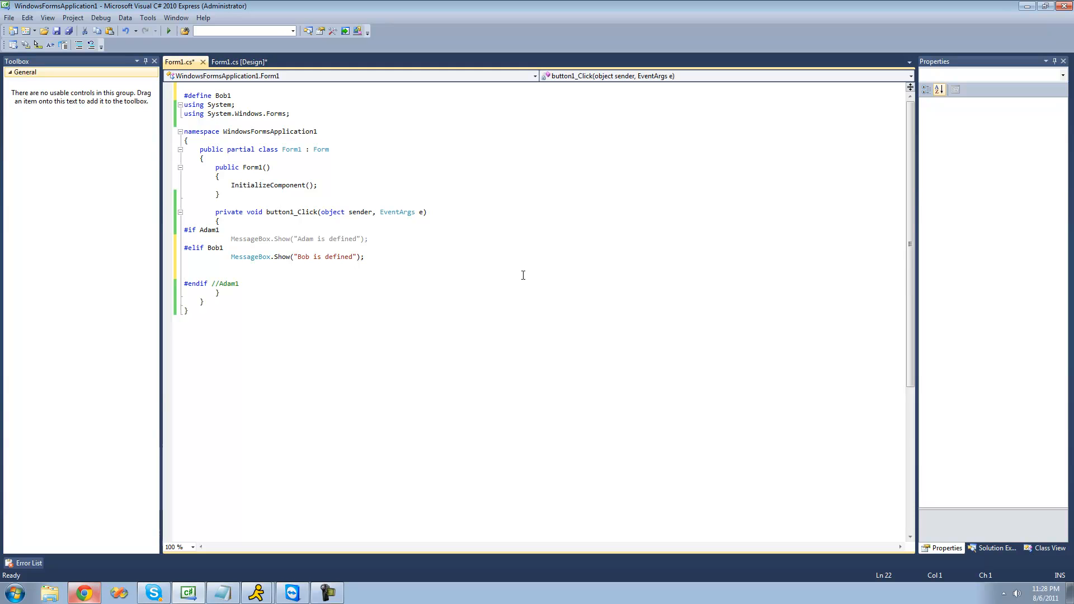
text(#else)
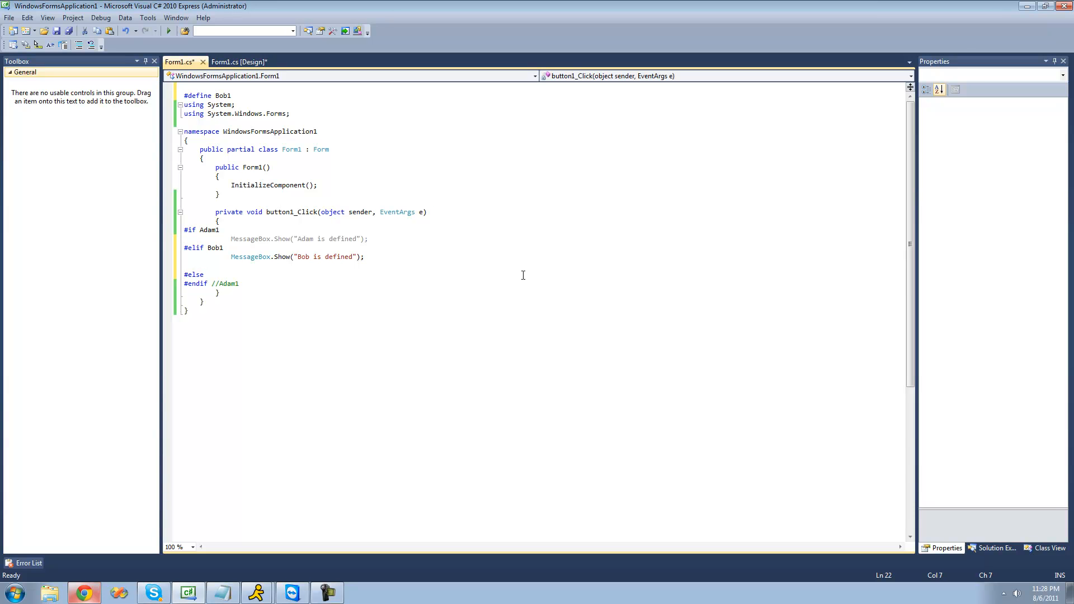
text(MessageBox)
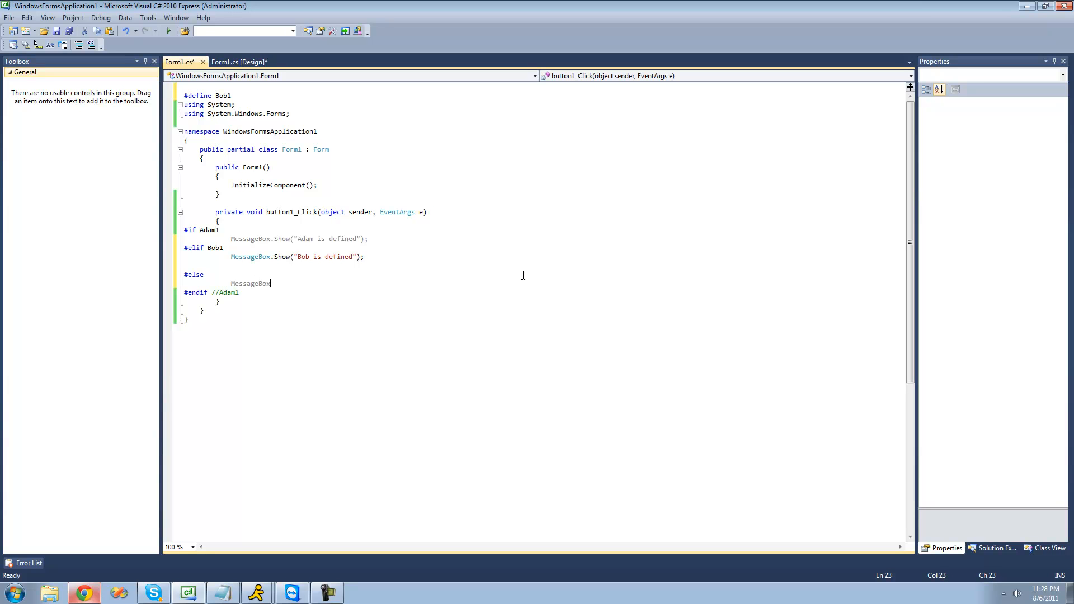
text(("");)
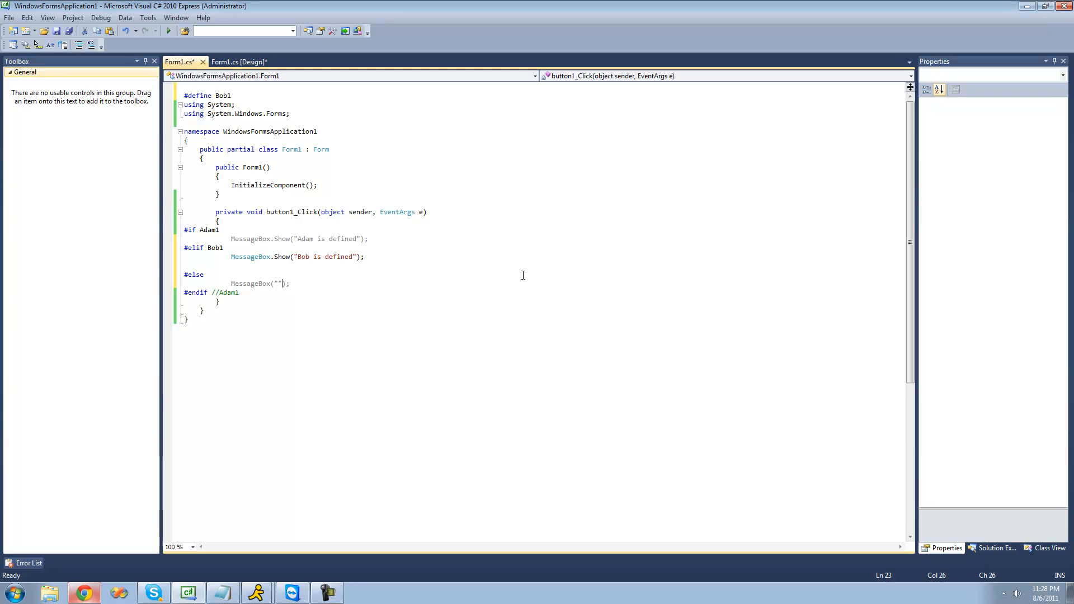
text(Nothing is defined)
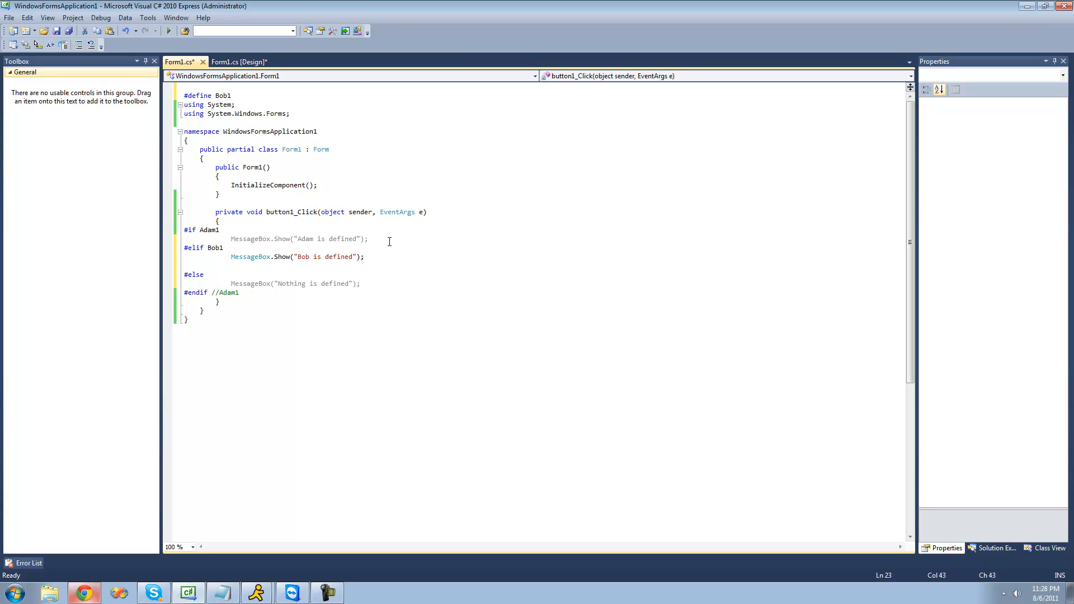
click(207, 274)
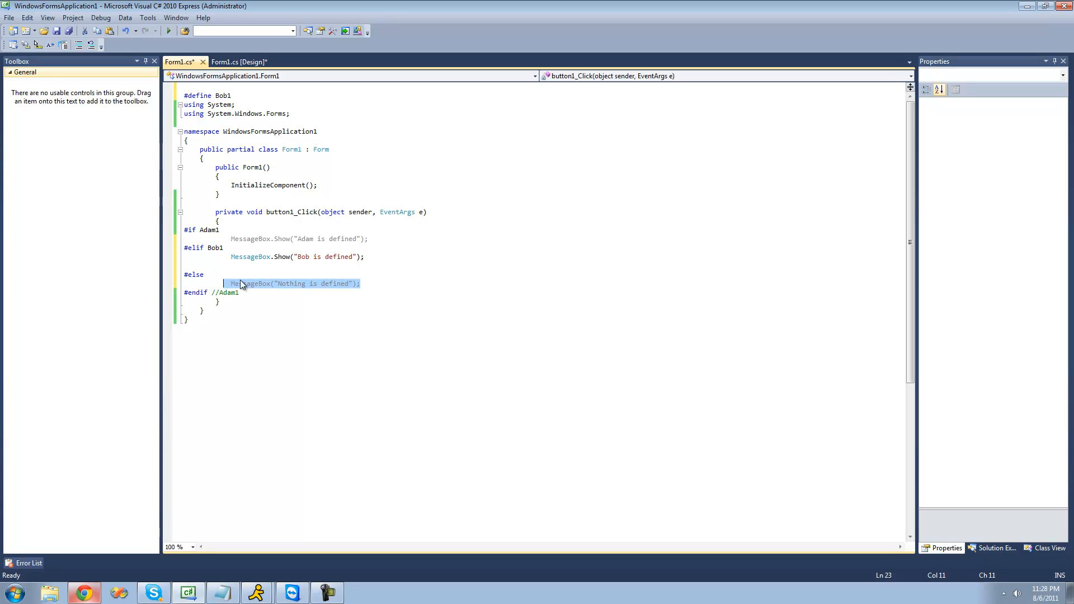
click(185, 274)
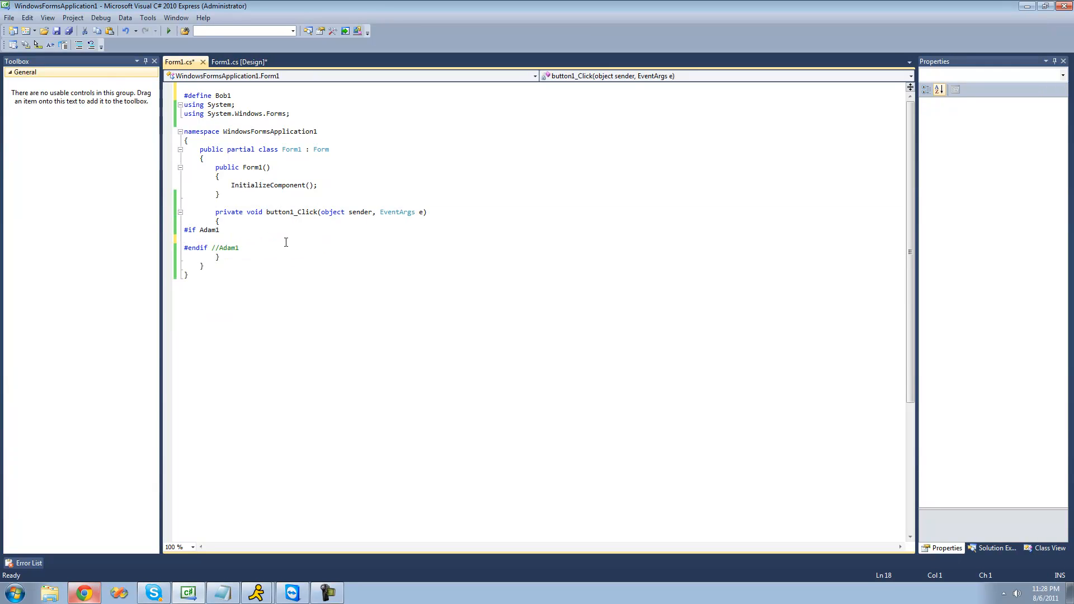
Step: Restore #define Adam1 and begin an #error directive under #if Adam1
click(232, 95)
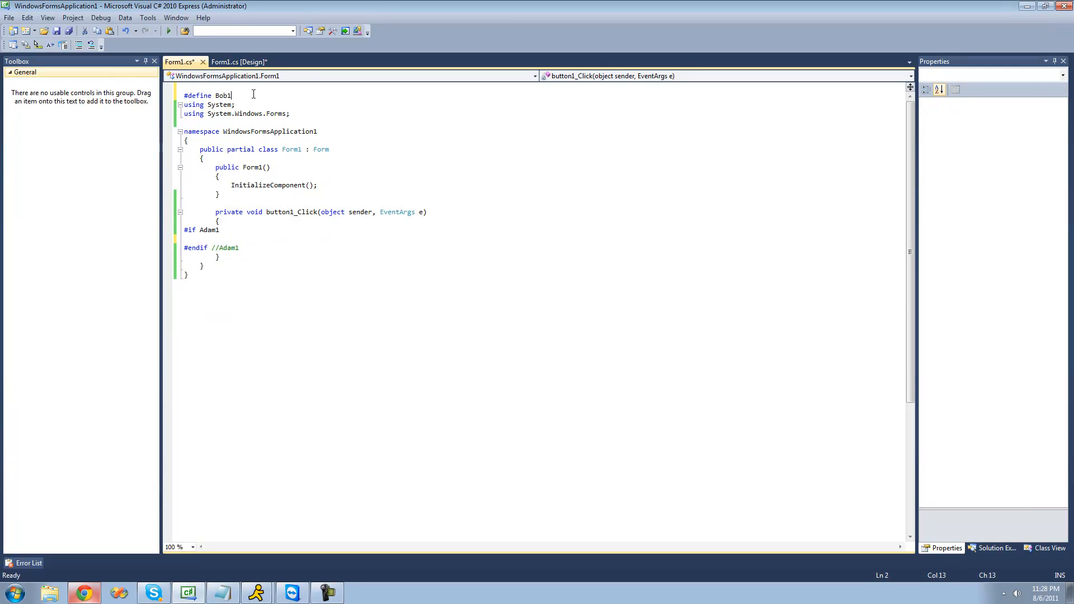
click(334, 245)
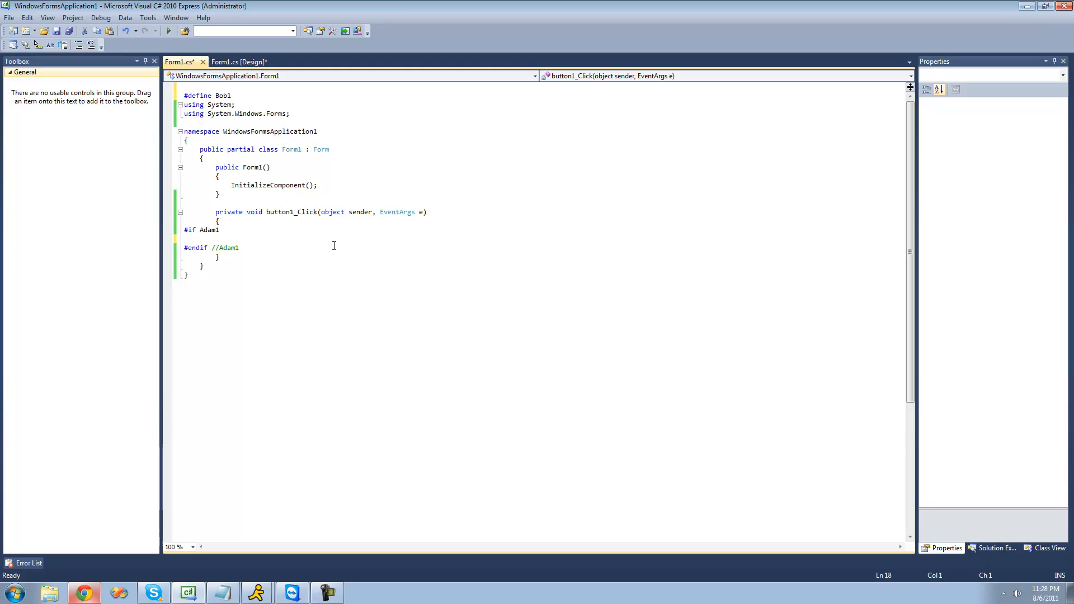
click(185, 237)
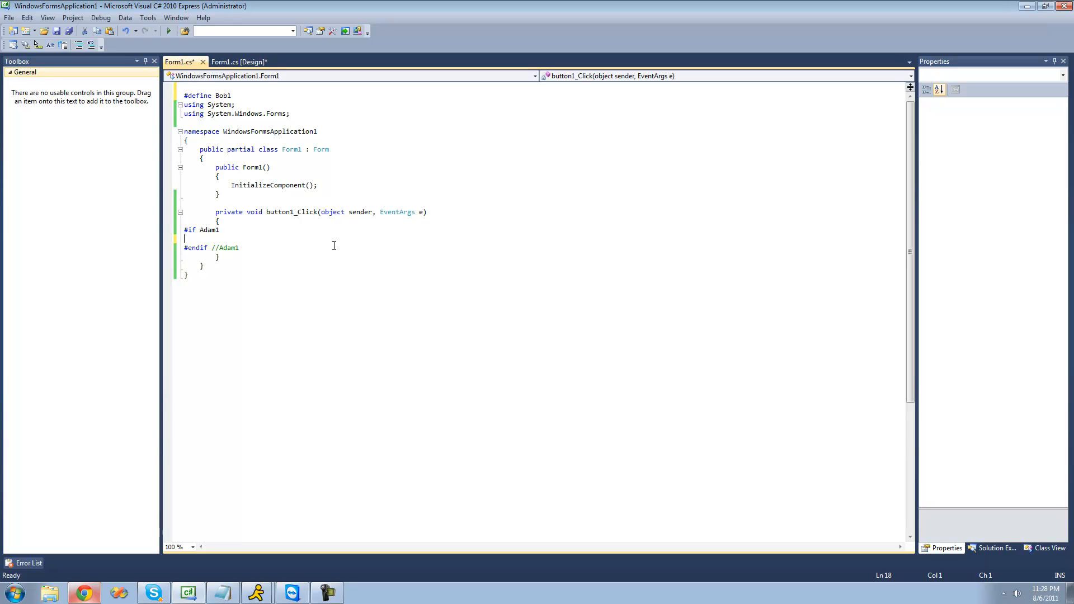
text(#)
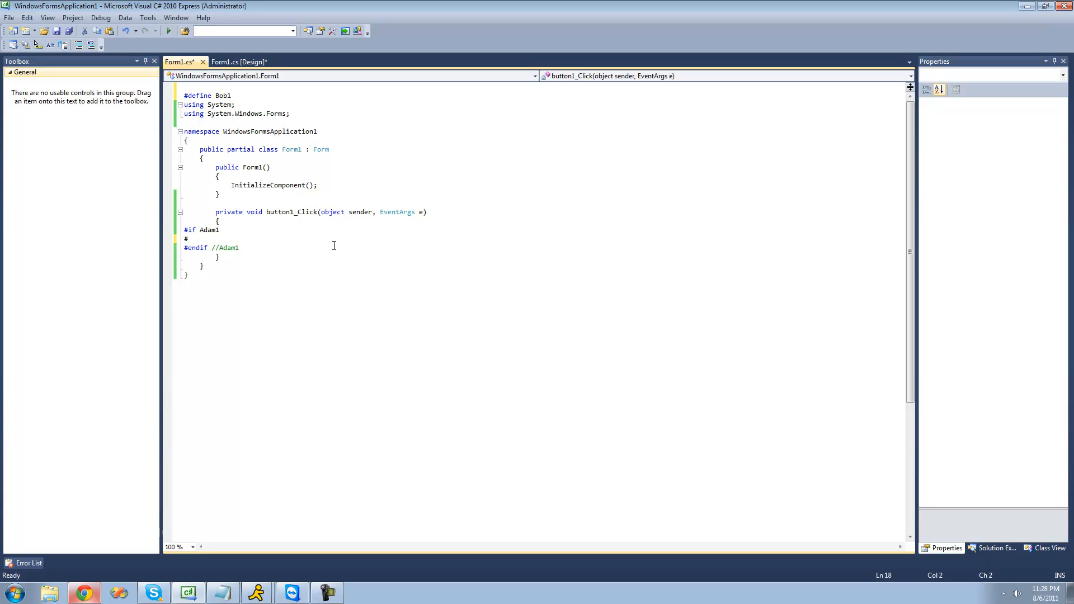
text(err)
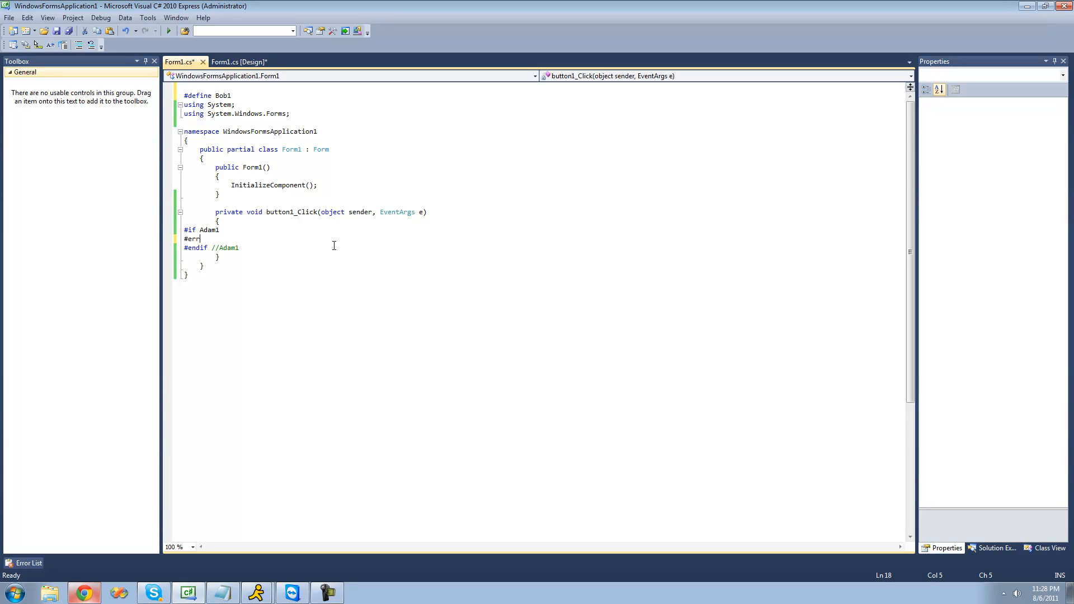
text(or)
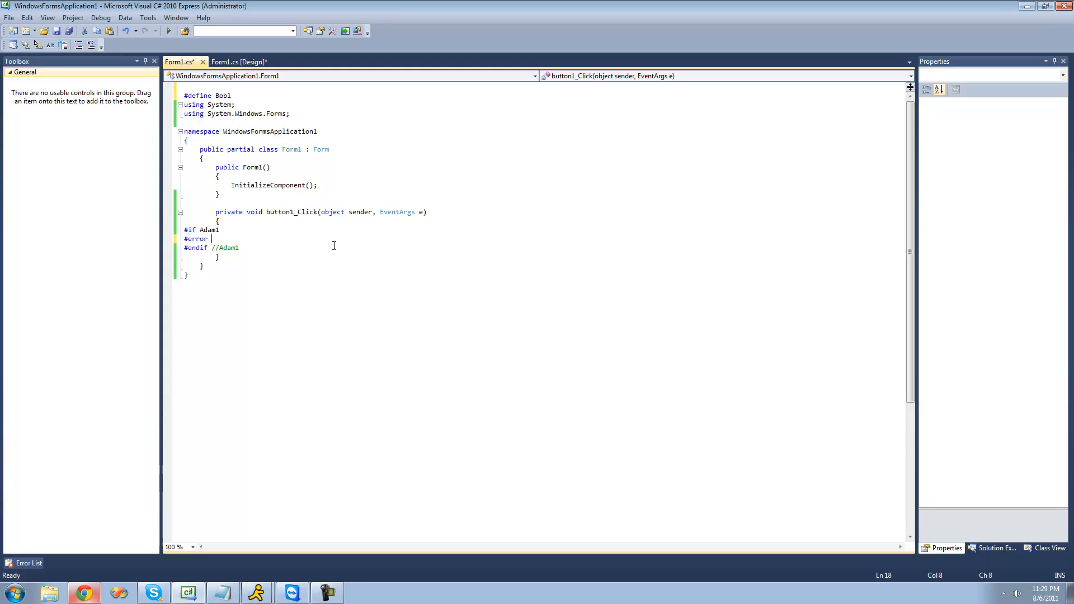
Step: Give the directive the text 'Adam is defined' and change #error to #warning
text(Adam i)
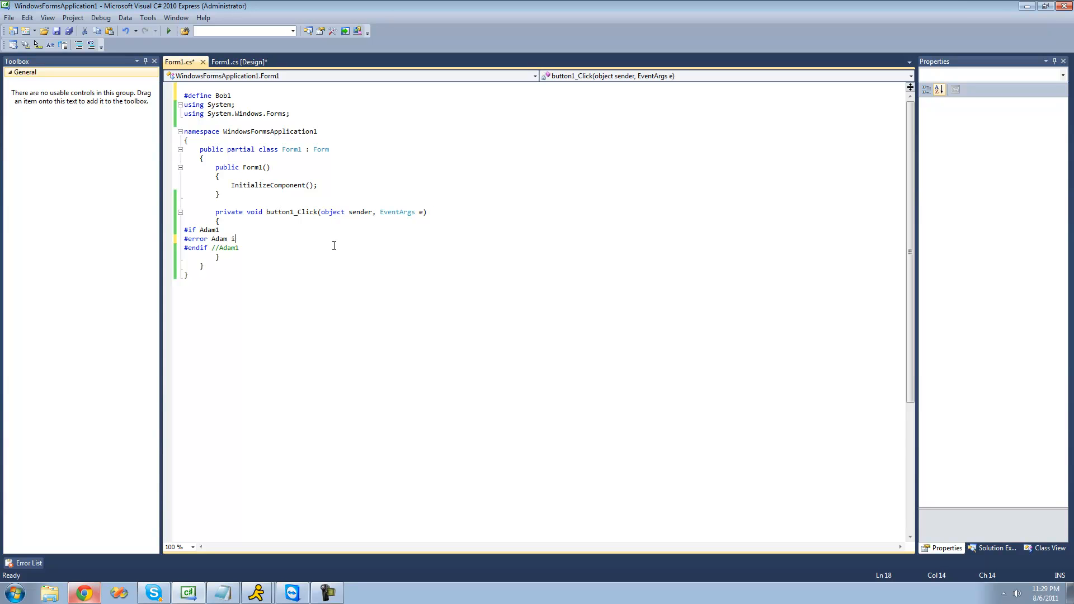
text(s defined)
click(213, 95)
text(Adam)
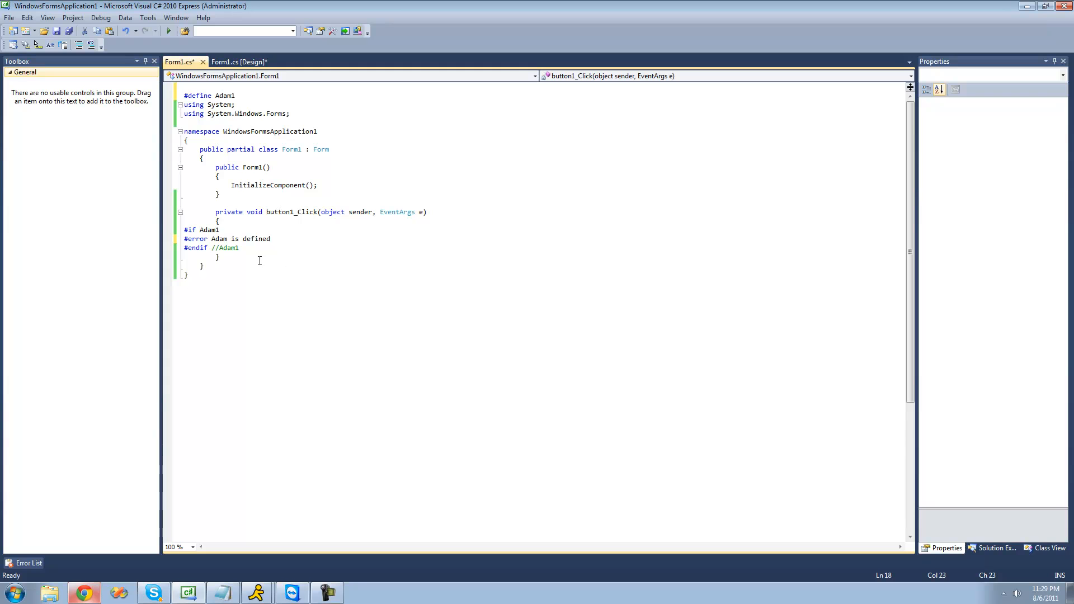
mouse_move(240, 239)
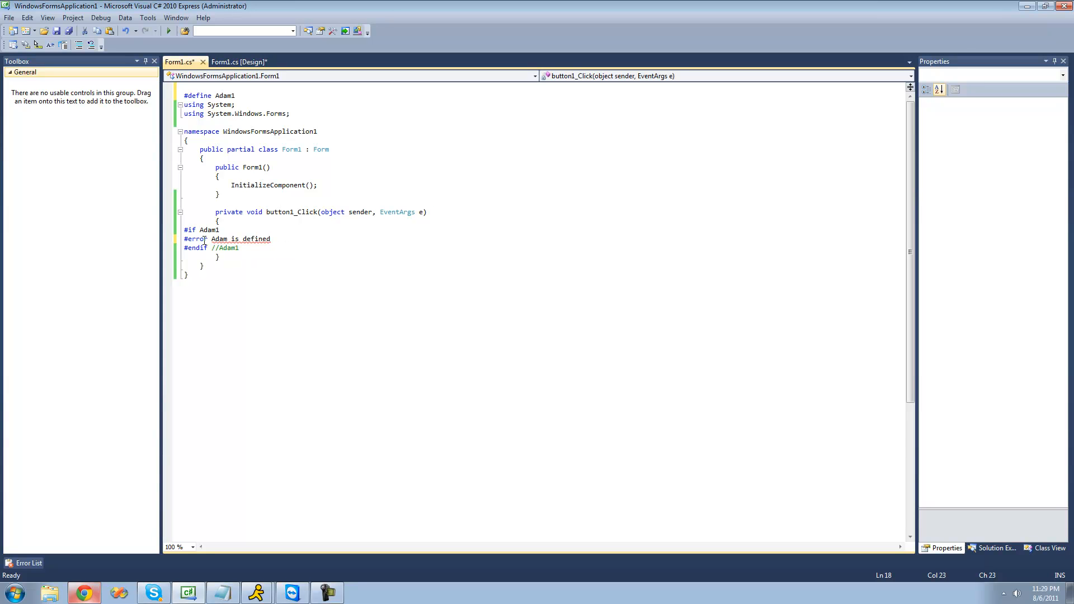
text(#warn)
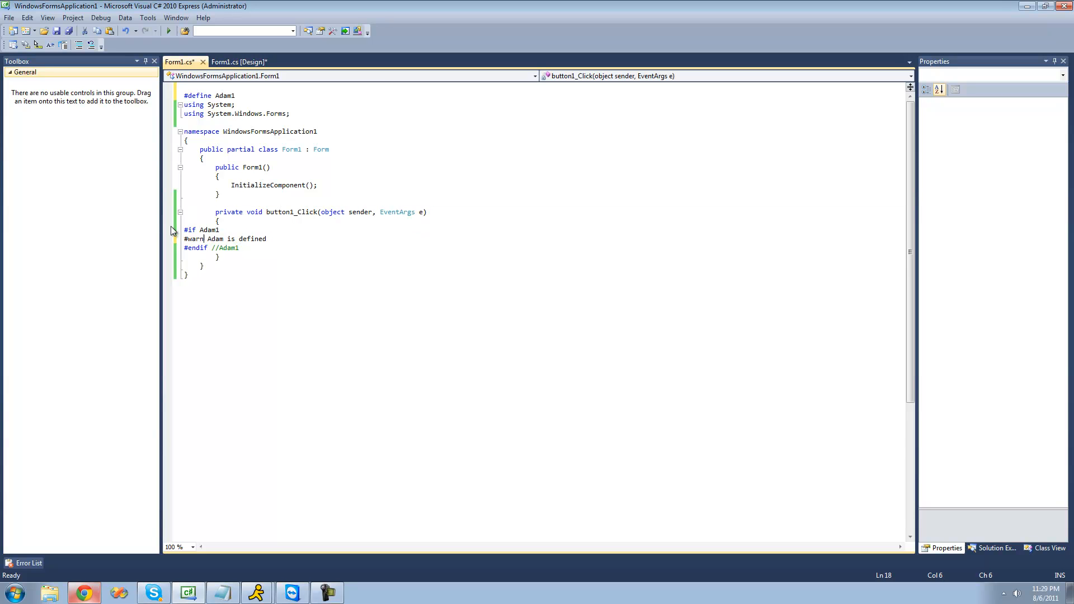
text(ing)
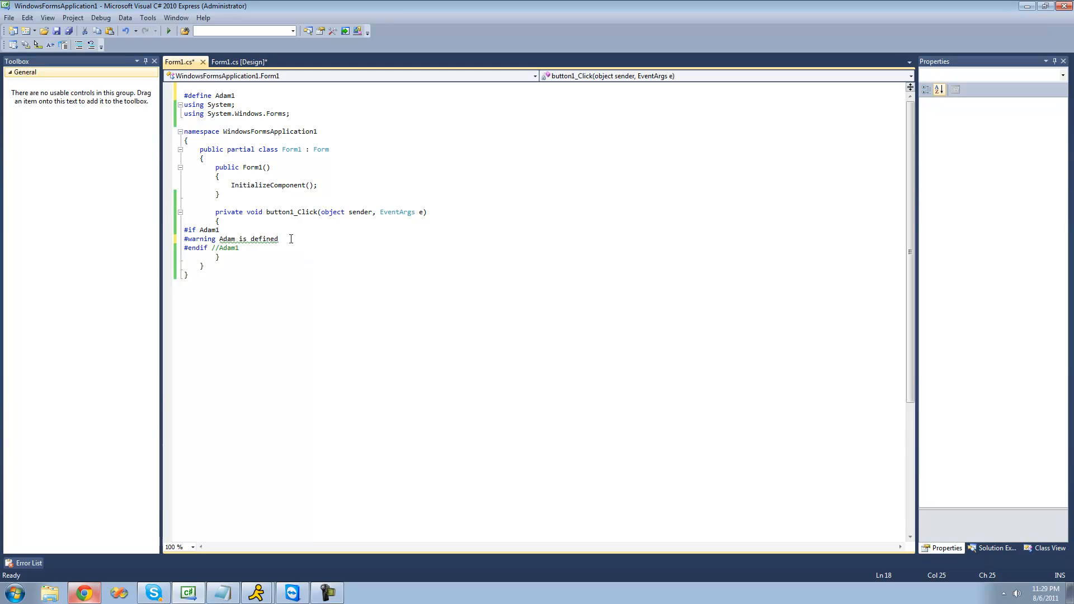
mouse_move(312, 262)
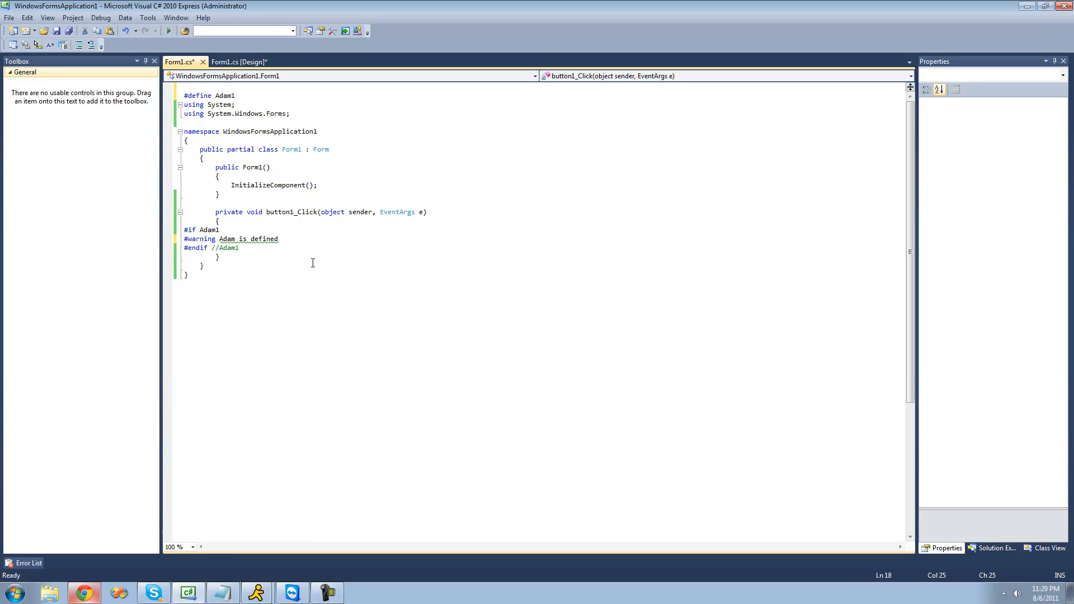